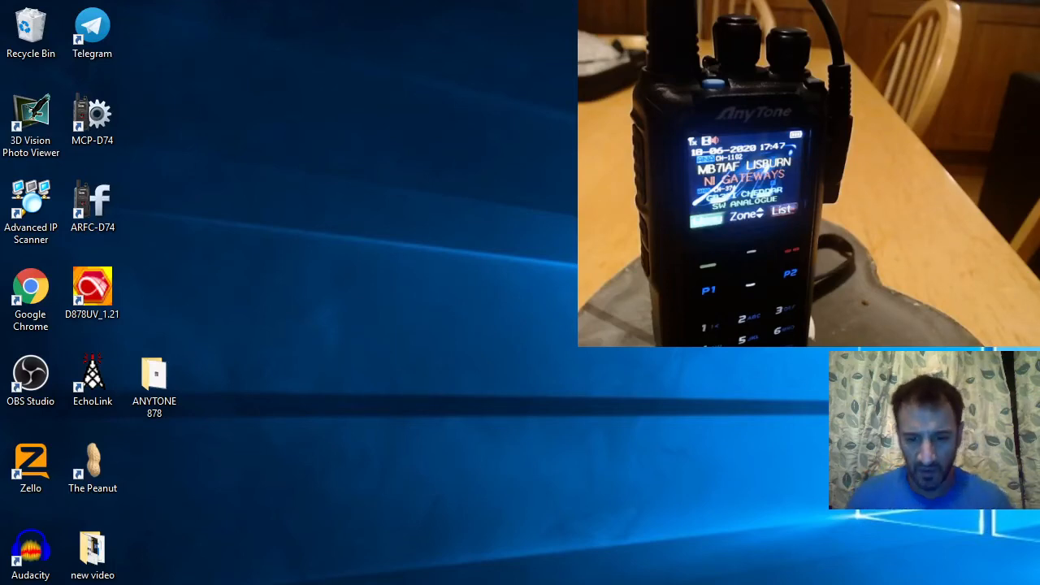
- Launch the D878UV_1.21 programming software from its desktop shortcut
double_click(92, 285)
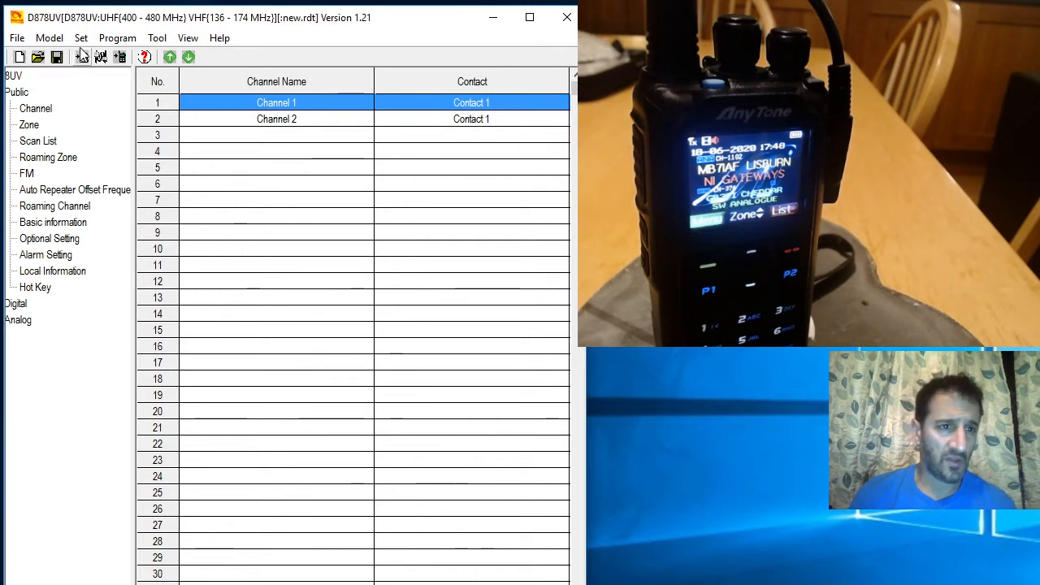
- Choose COM3 as the communication port via Set > Set COM
left_click(80, 37)
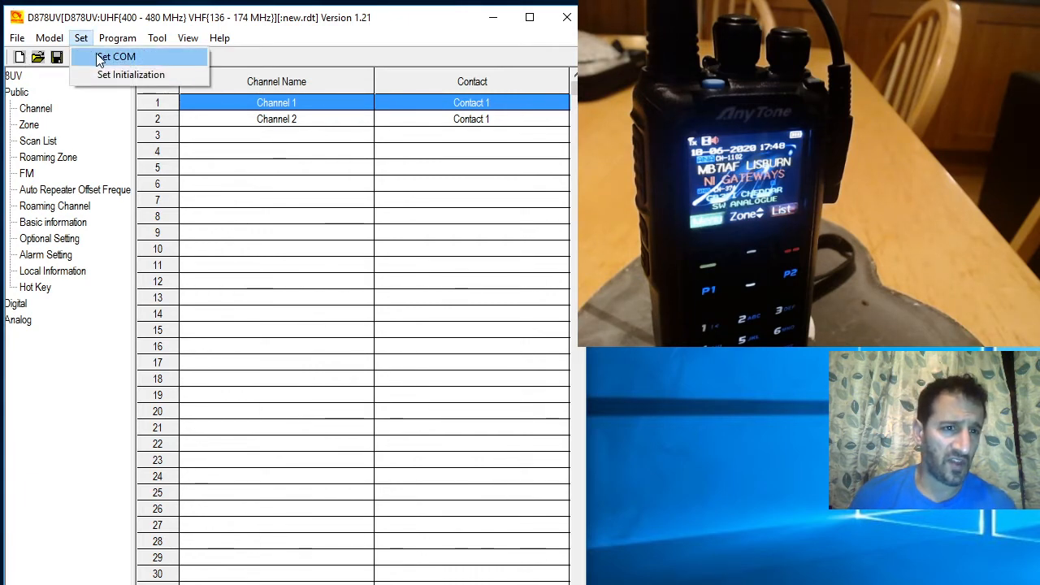
left_click(116, 56)
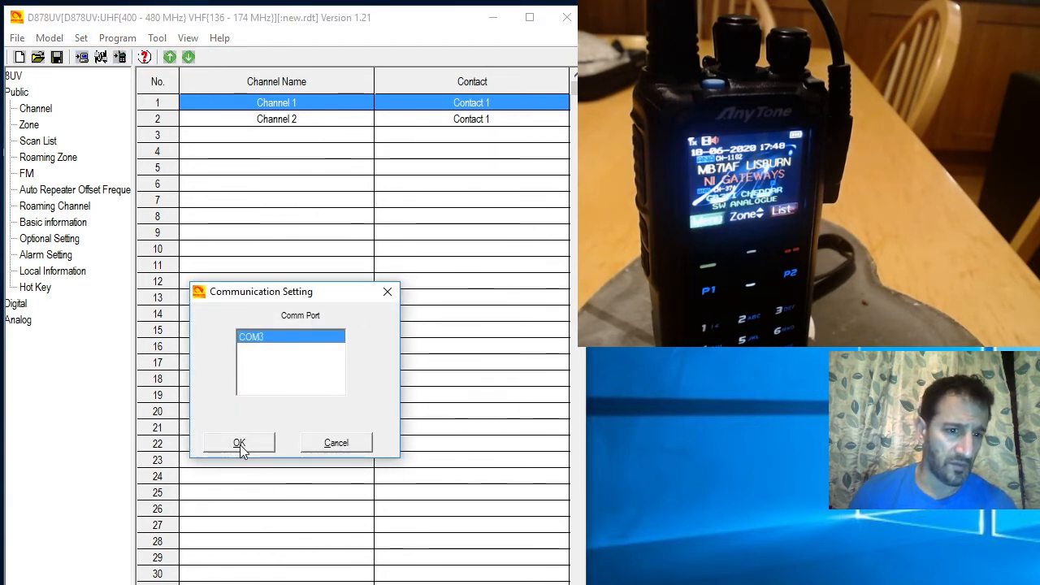
left_click(239, 442)
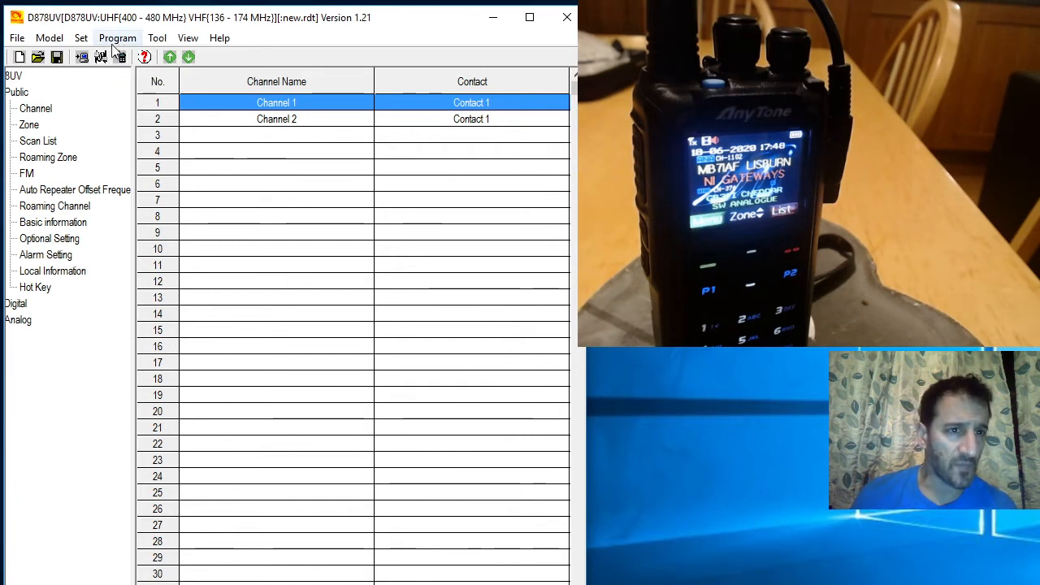
mouse_move(82, 57)
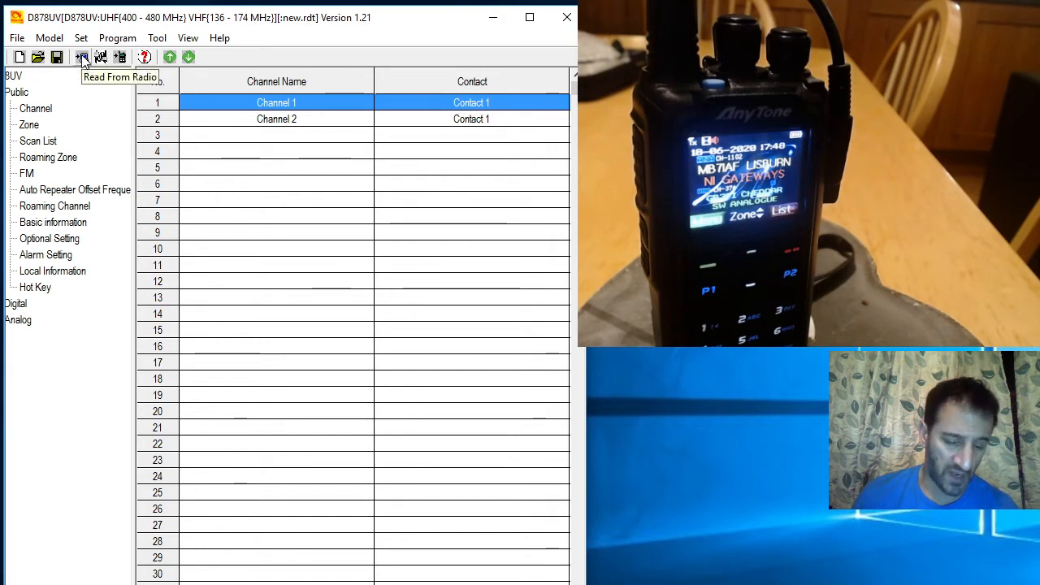
- Read the radio's Other Data into the codeplug, leaving the digital contact list unticked
left_click(82, 57)
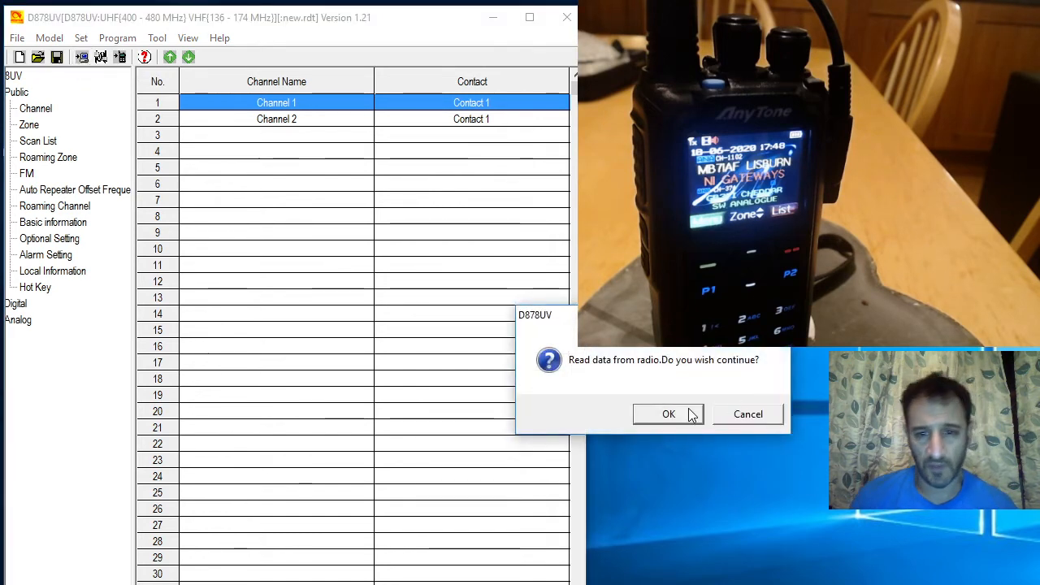
left_click(668, 414)
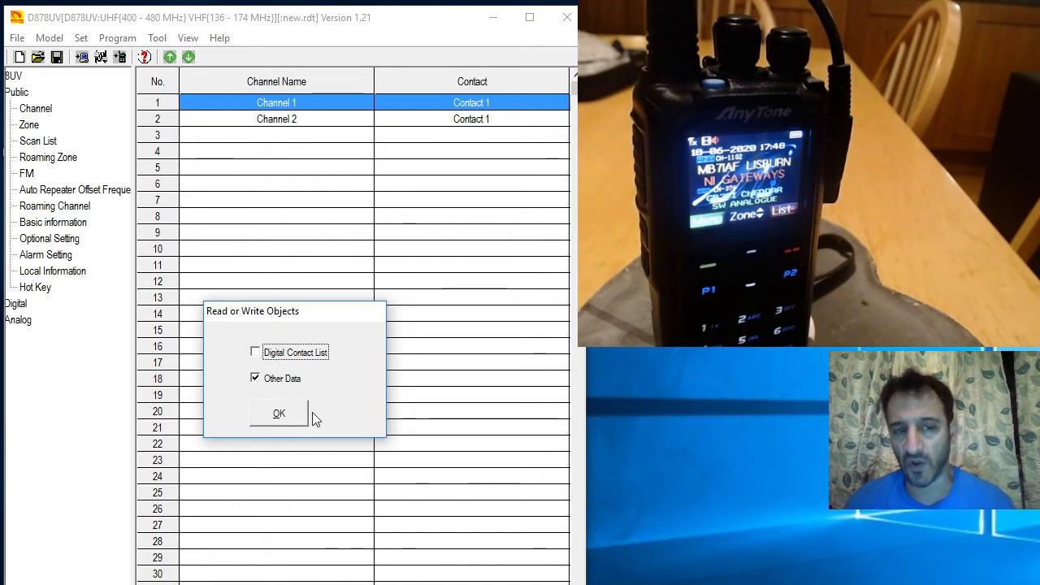
mouse_move(294, 435)
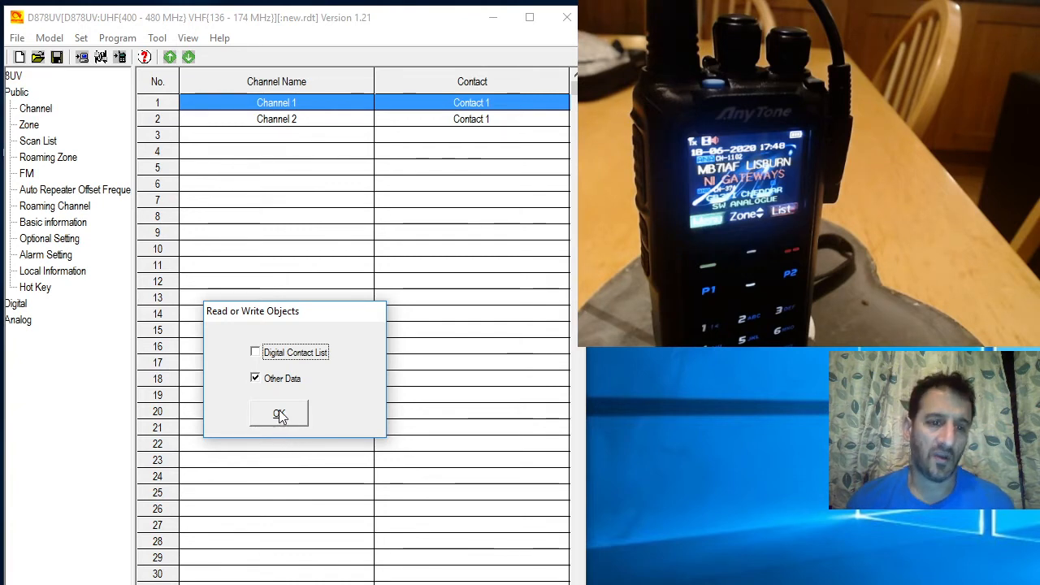
left_click(279, 415)
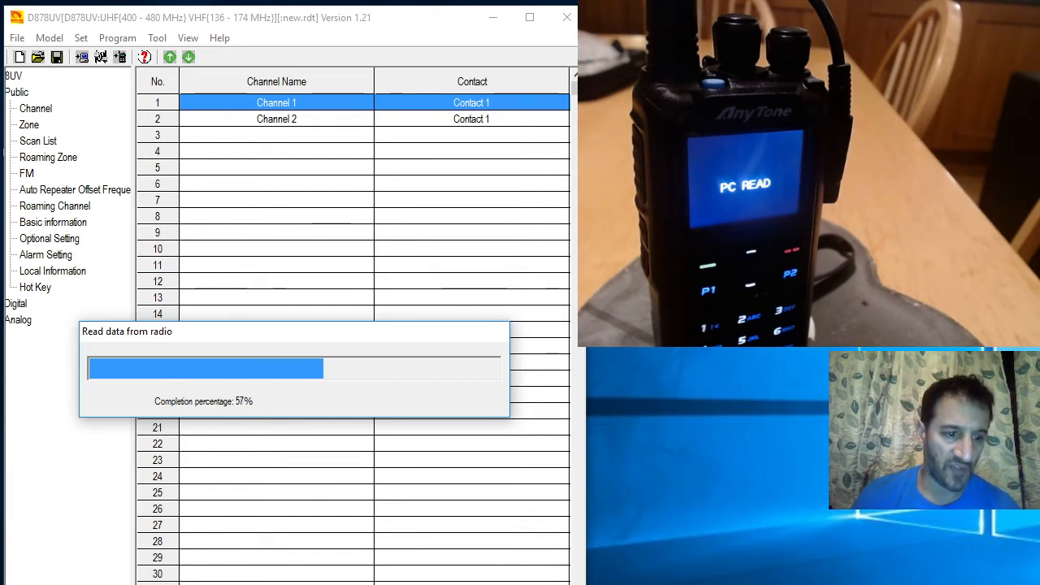
- Check the Ports (COM & LPT) list in Device Manager, then close it
right_click(8, 583)
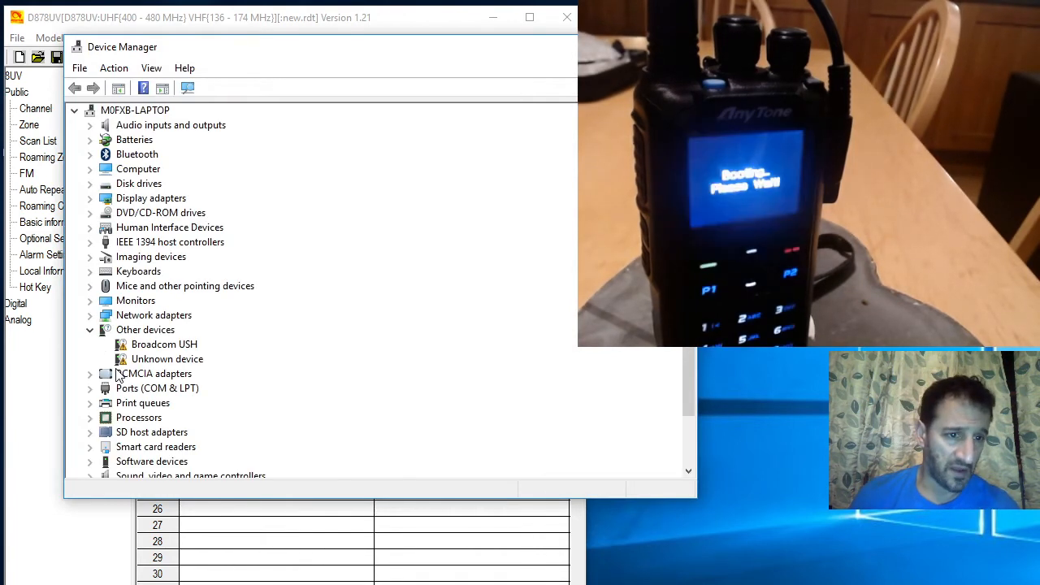
left_click(74, 109)
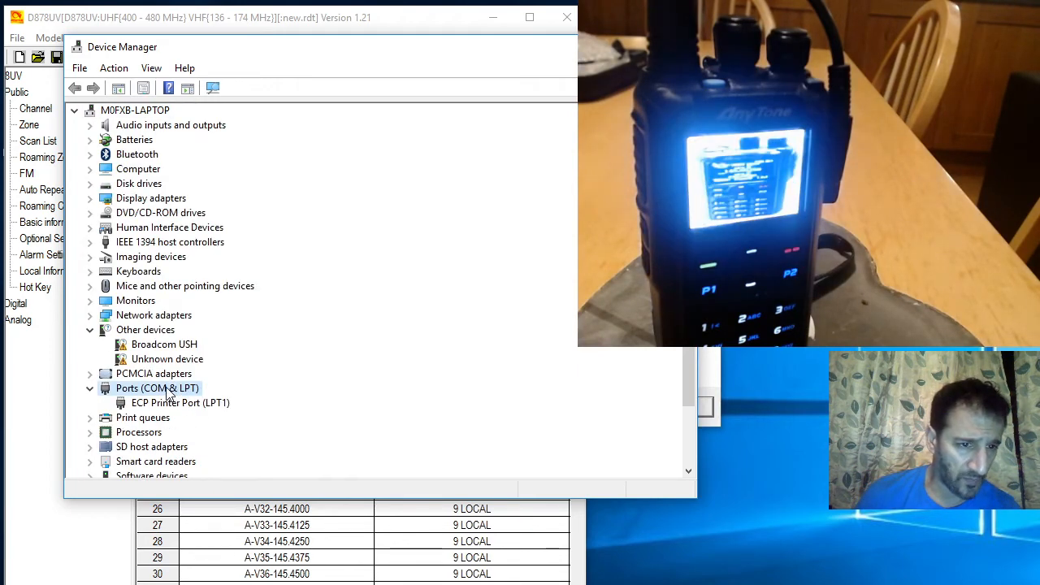
left_click(90, 388)
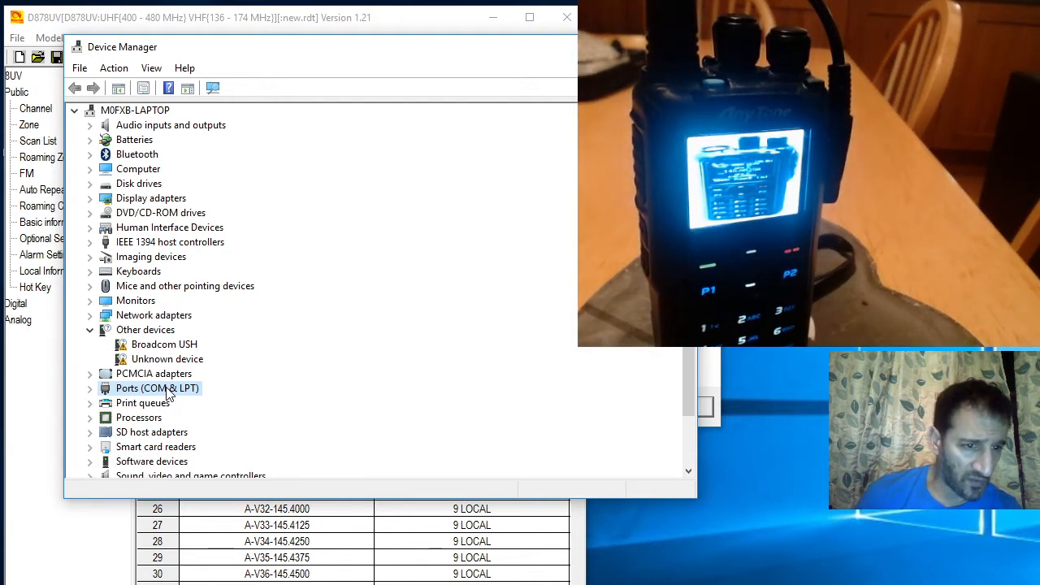
mouse_move(260, 386)
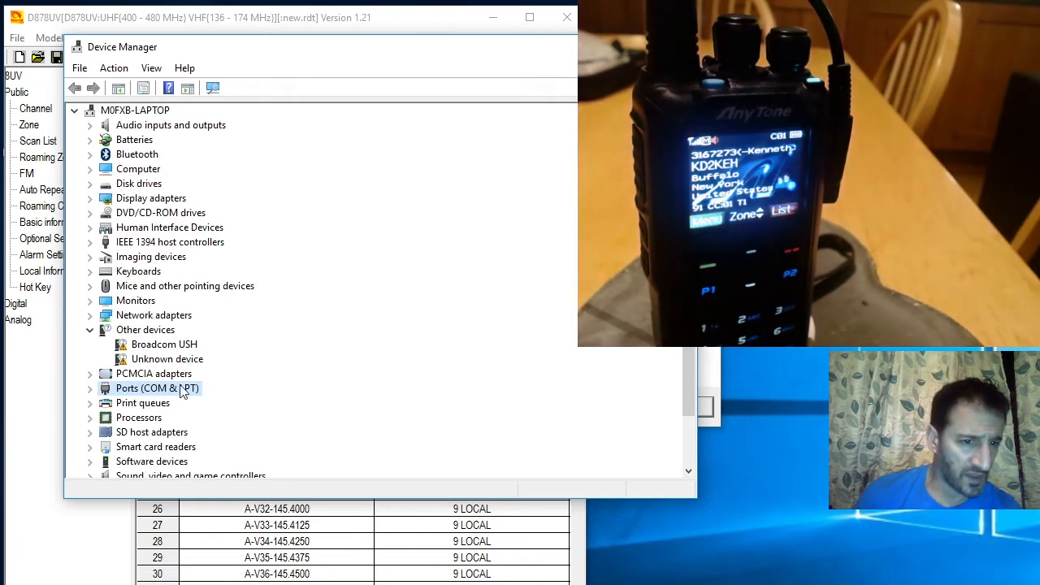
left_click(89, 388)
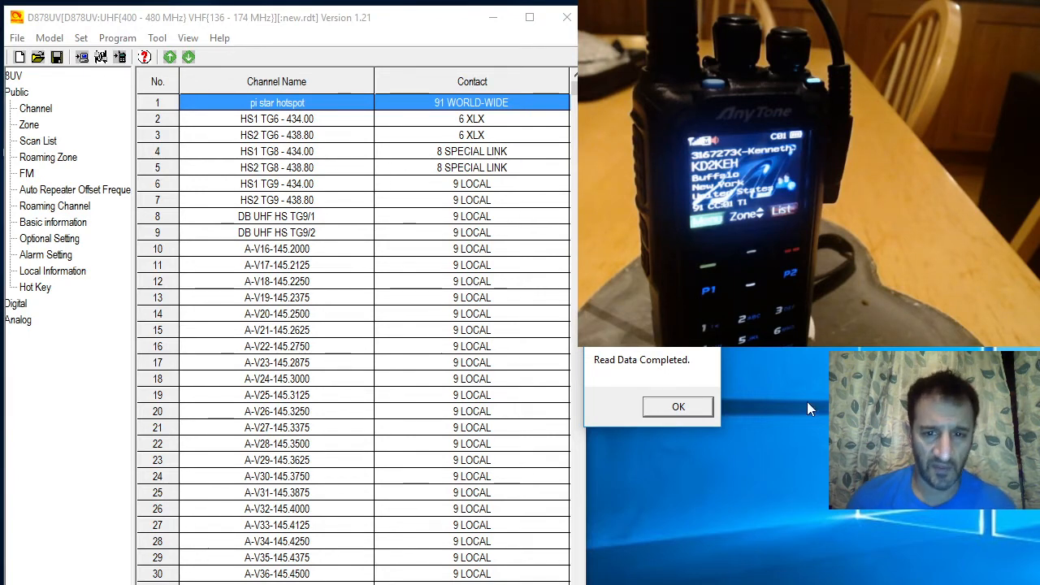
- Dismiss the Read Data Completed notice
left_click(678, 407)
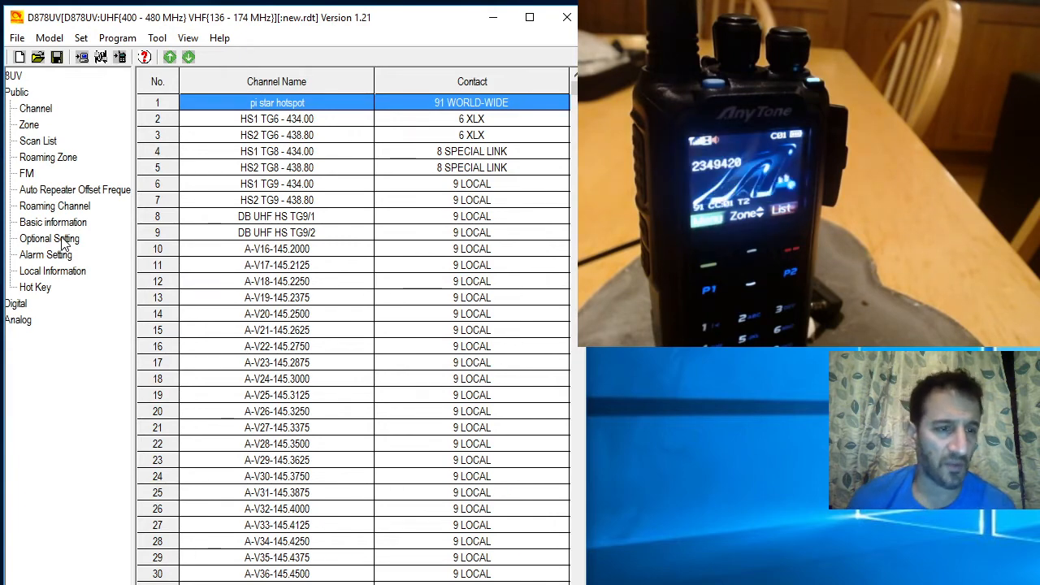
- Show the Power-on page of Optional Setting with startup zones and channels
left_click(50, 238)
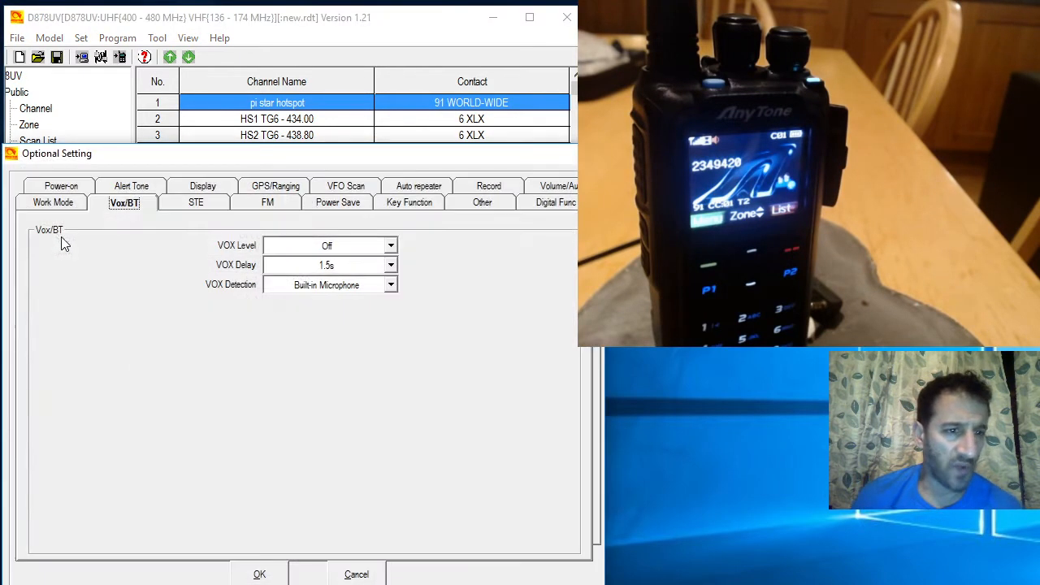
mouse_move(195, 169)
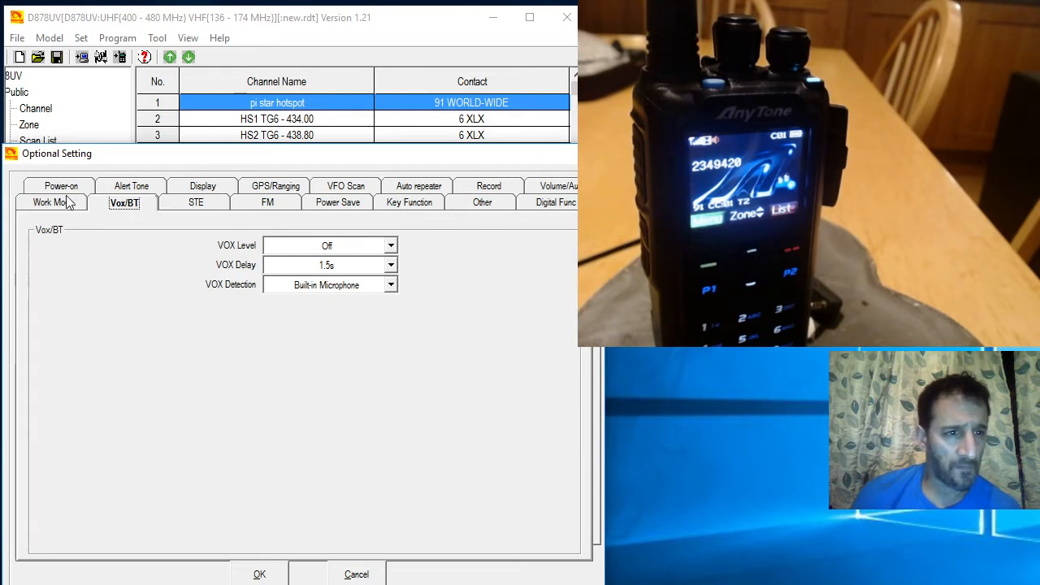
left_click(53, 202)
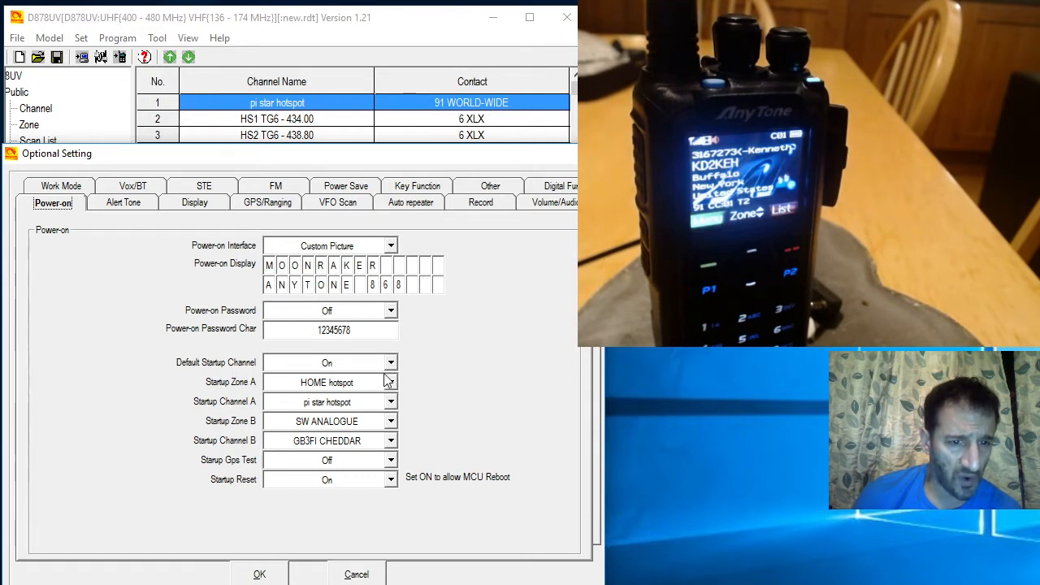
mouse_move(233, 396)
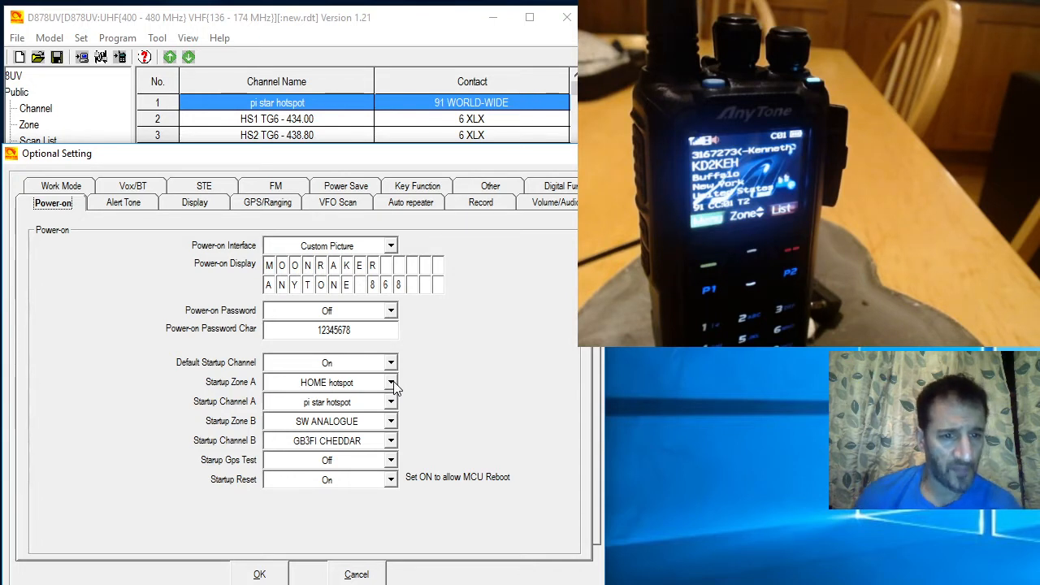
mouse_move(395, 407)
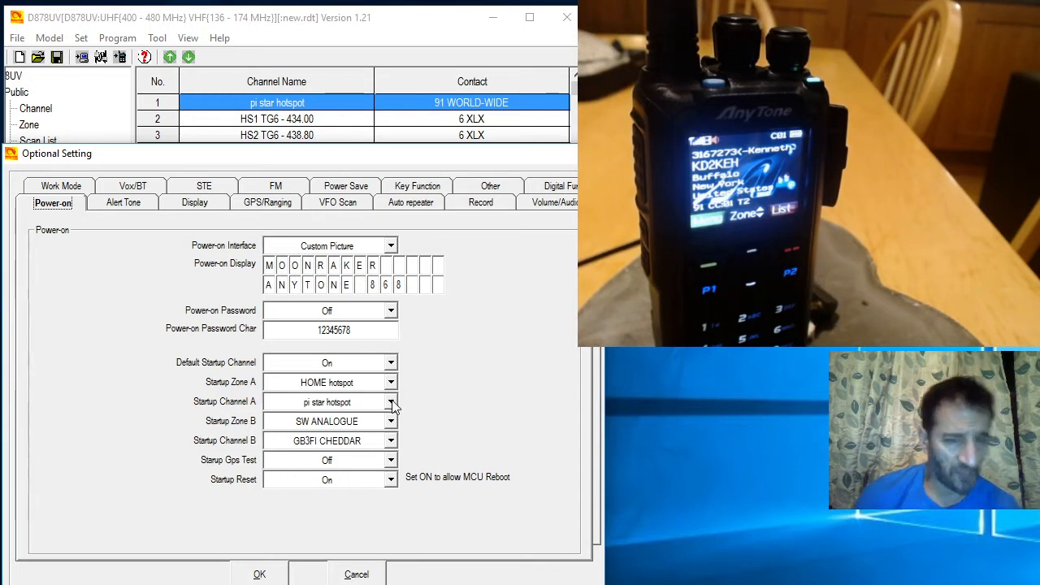
- Set startup channel A to TG91 and choose GB3FI CHEDDAR for startup channel B
left_click(329, 245)
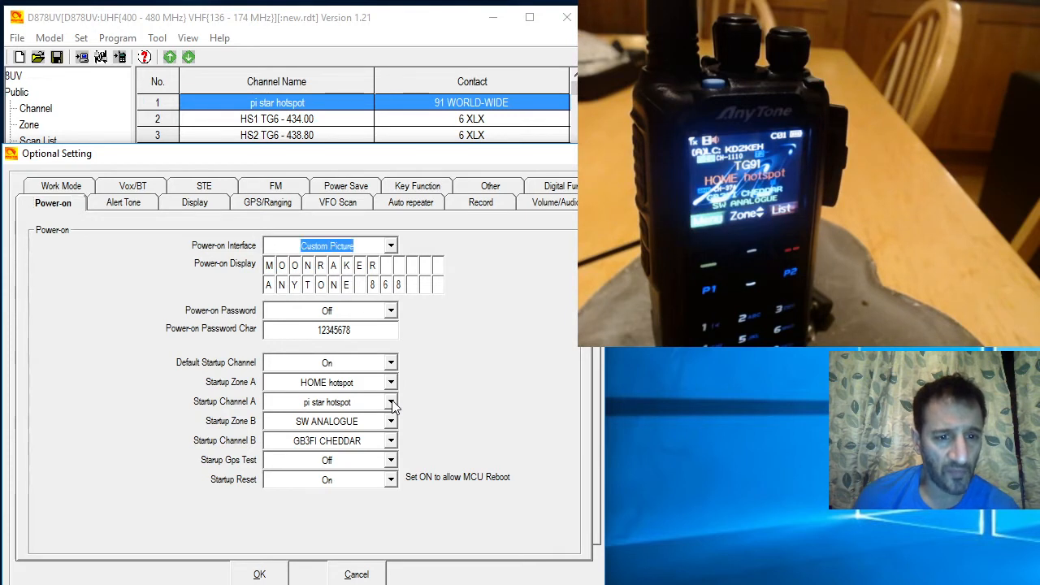
left_click(391, 401)
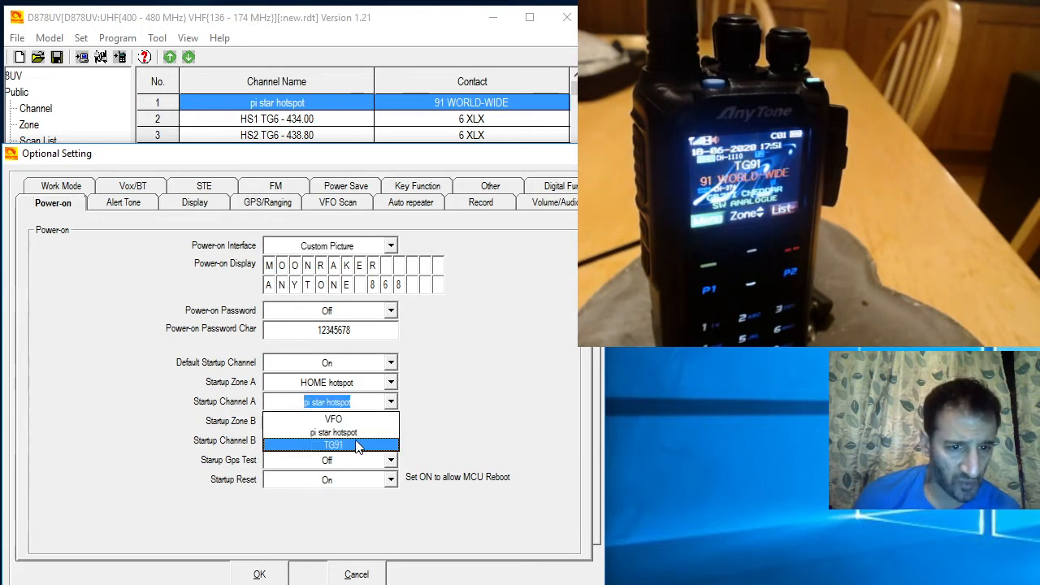
left_click(333, 445)
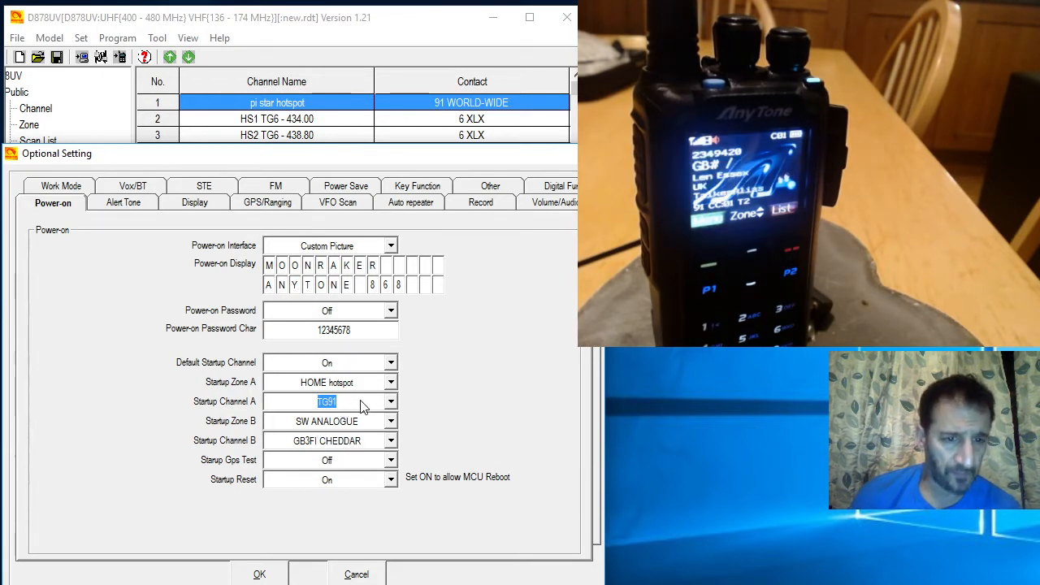
mouse_move(336, 397)
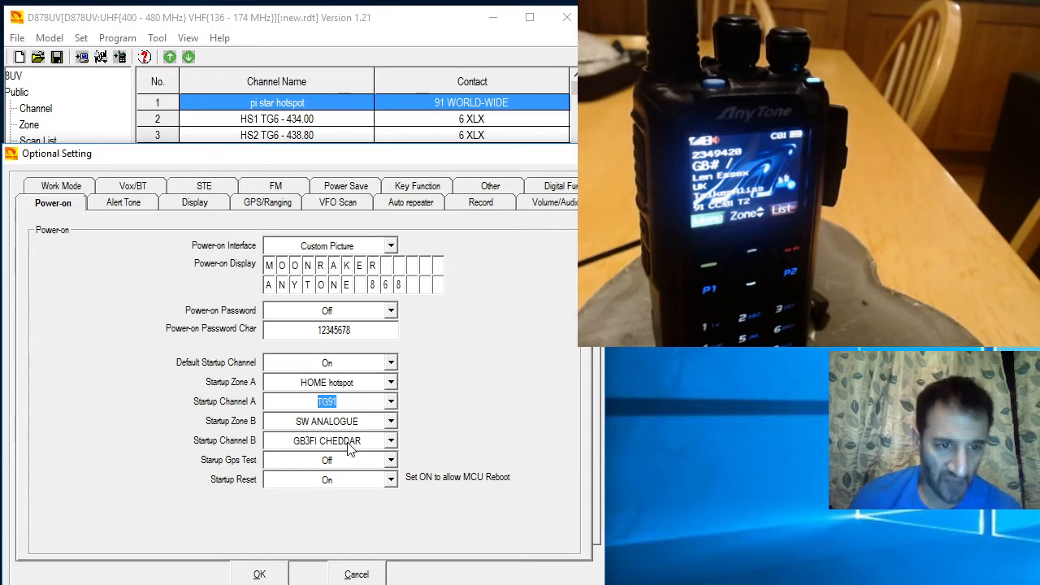
mouse_move(395, 432)
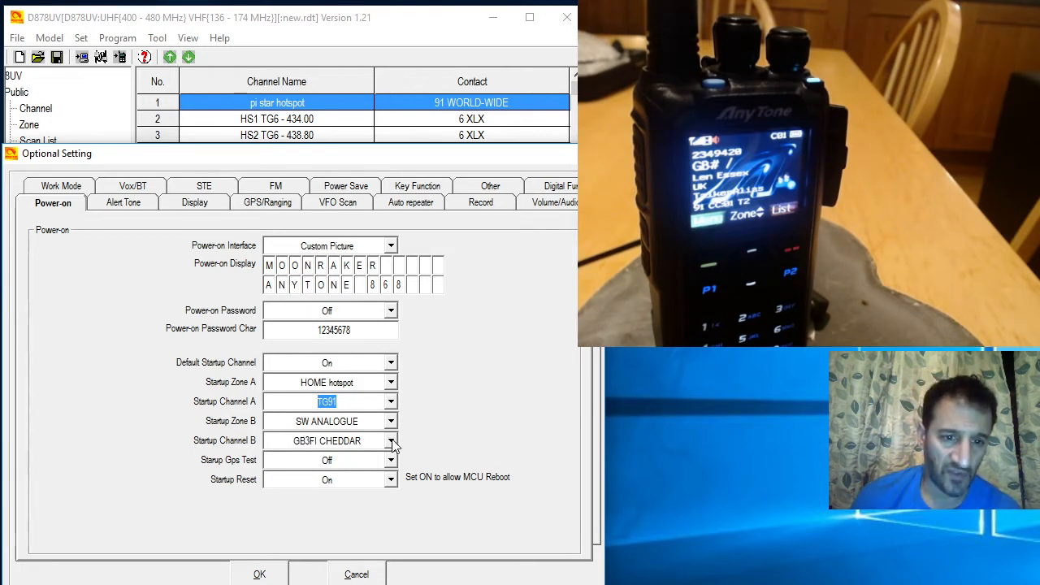
left_click(391, 441)
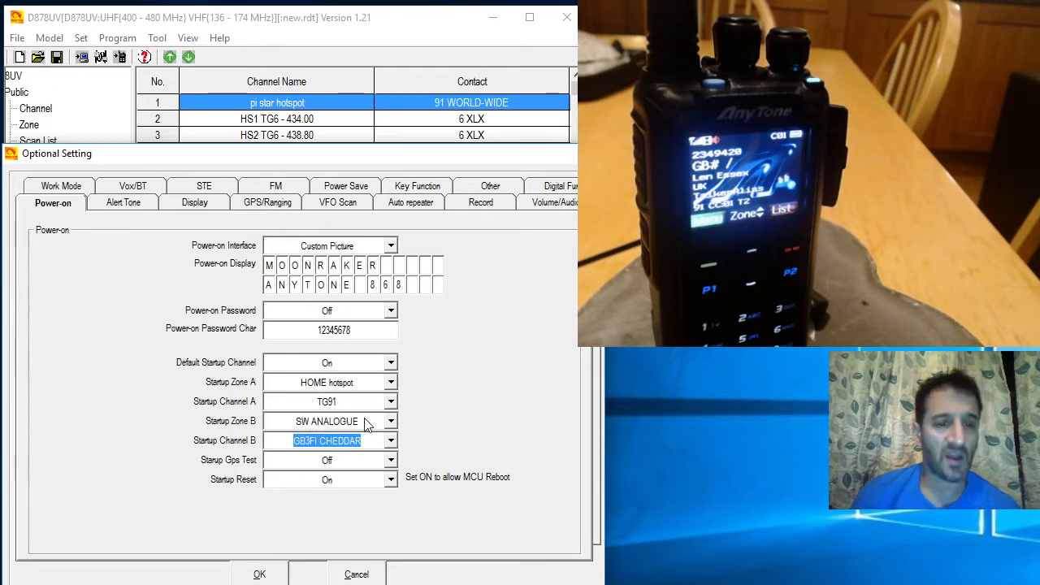
mouse_move(353, 460)
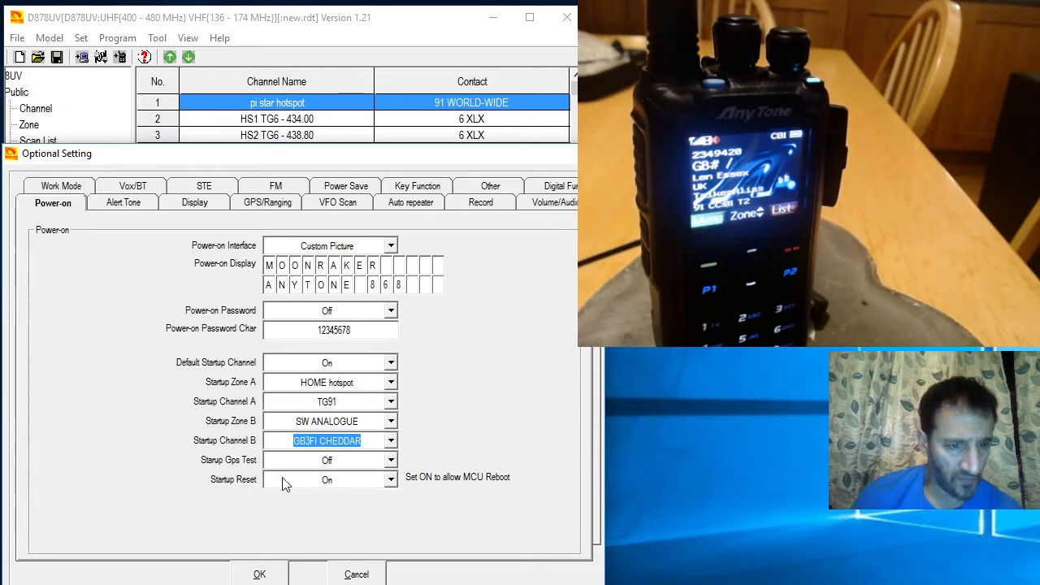
mouse_move(437, 486)
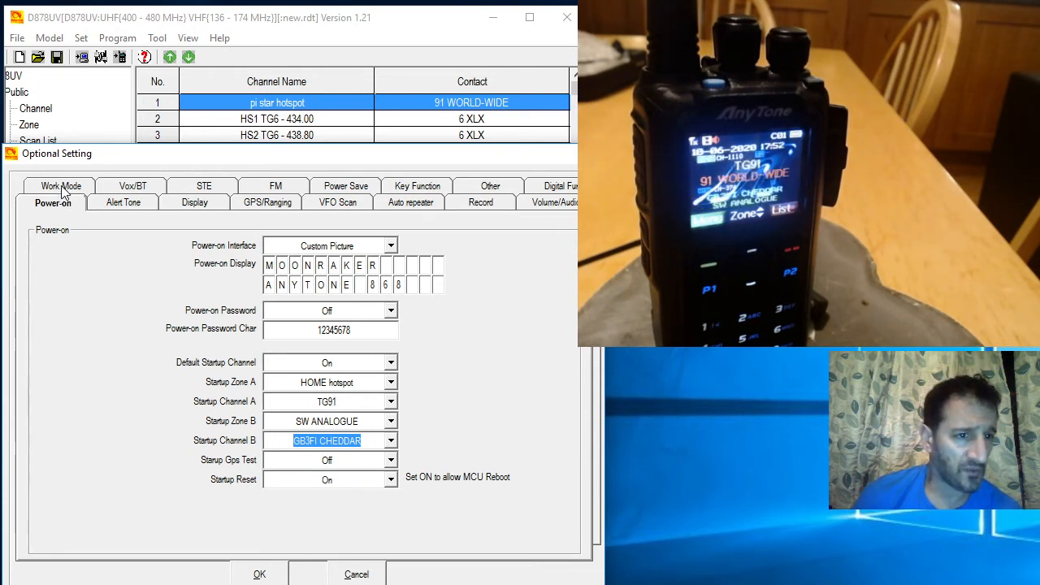
- Turn Startup Sound On with Key Tone Off on Alert Tone, then confirm with OK
left_click(123, 203)
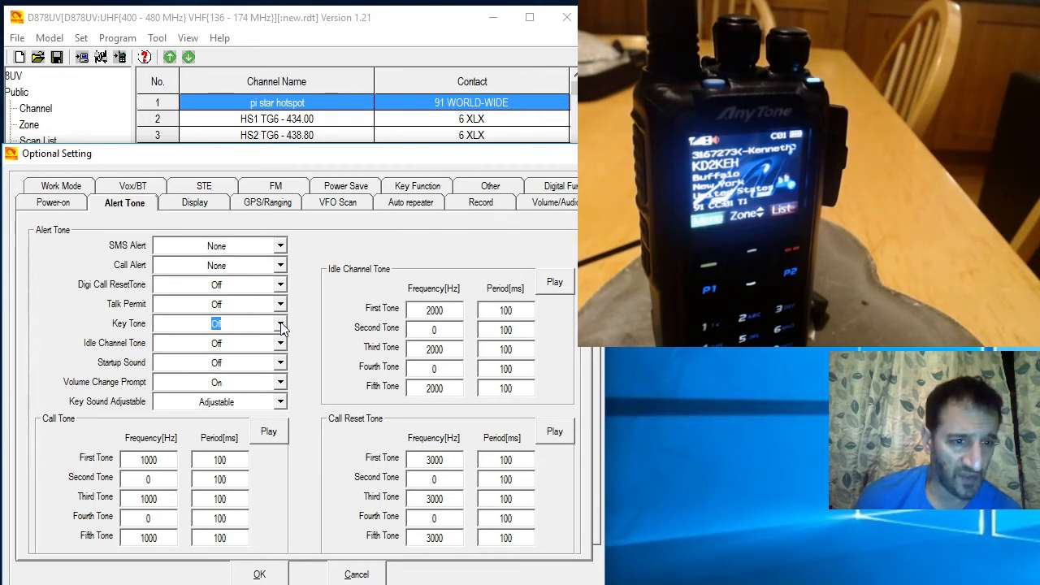
mouse_move(242, 246)
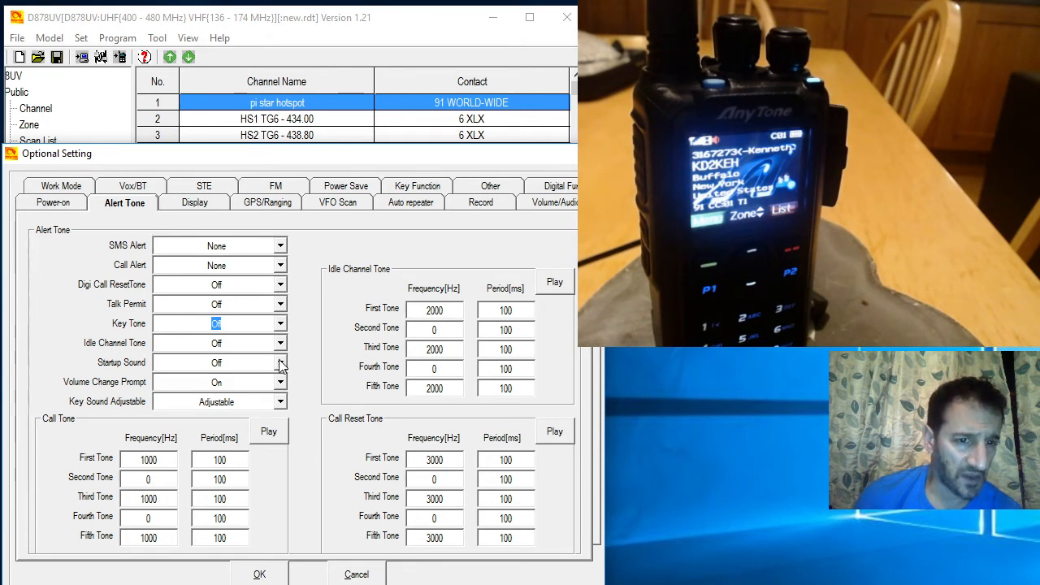
left_click(280, 362)
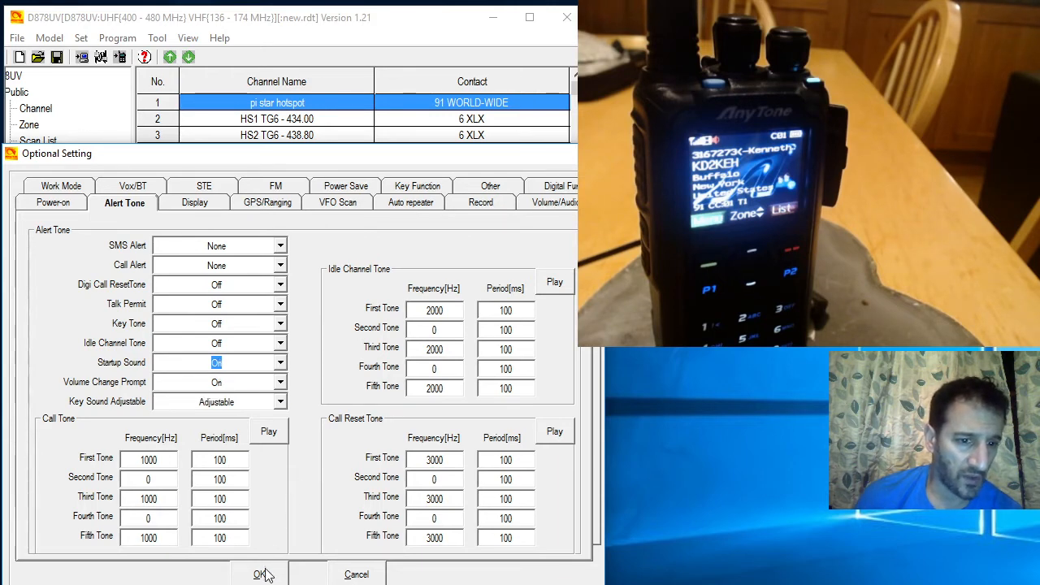
left_click(260, 574)
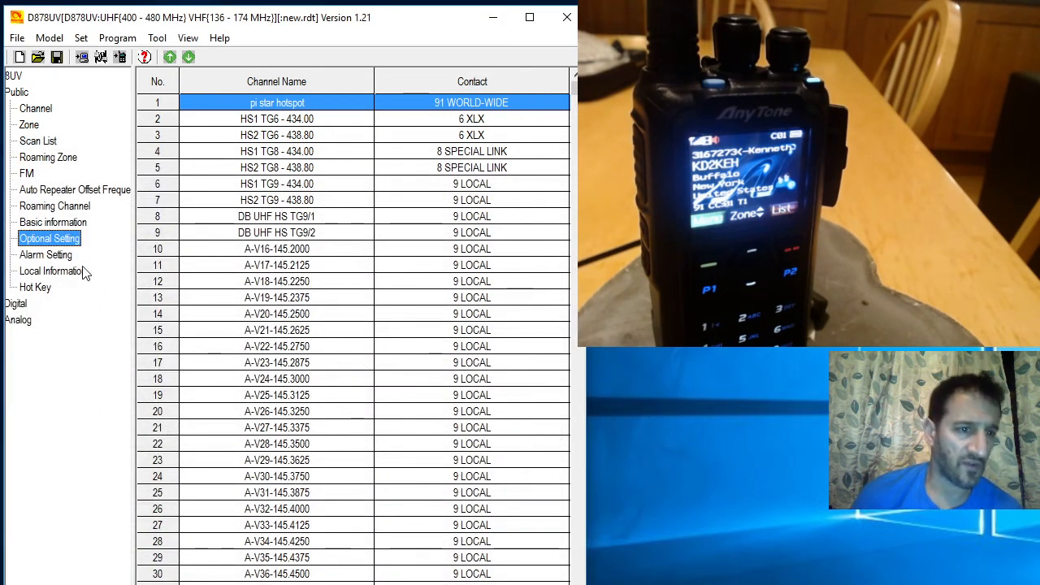
- Review the Alert Tone, Display, STE and FM pages of Optional Setting
left_click(50, 238)
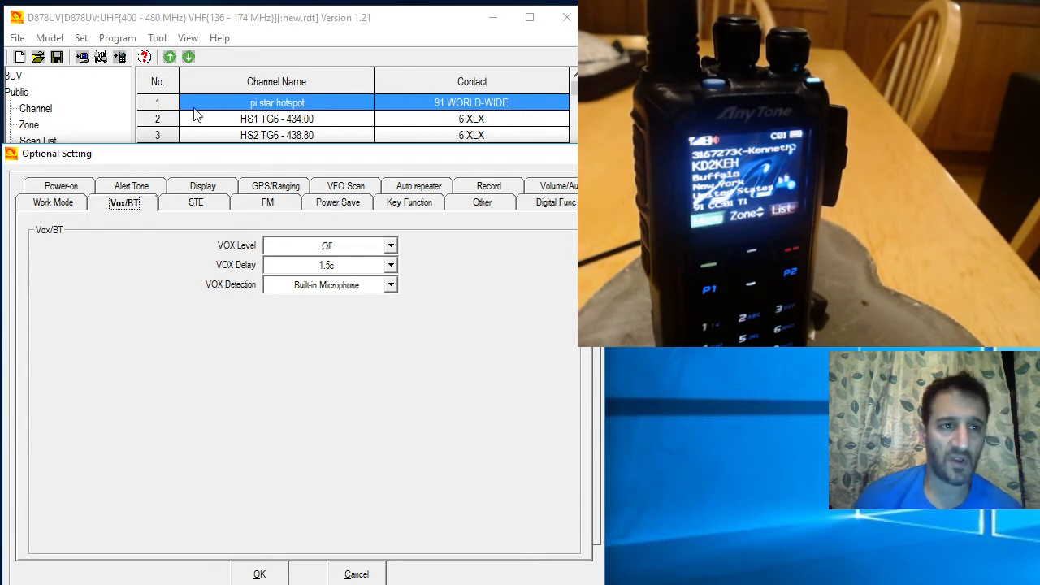
mouse_move(338, 311)
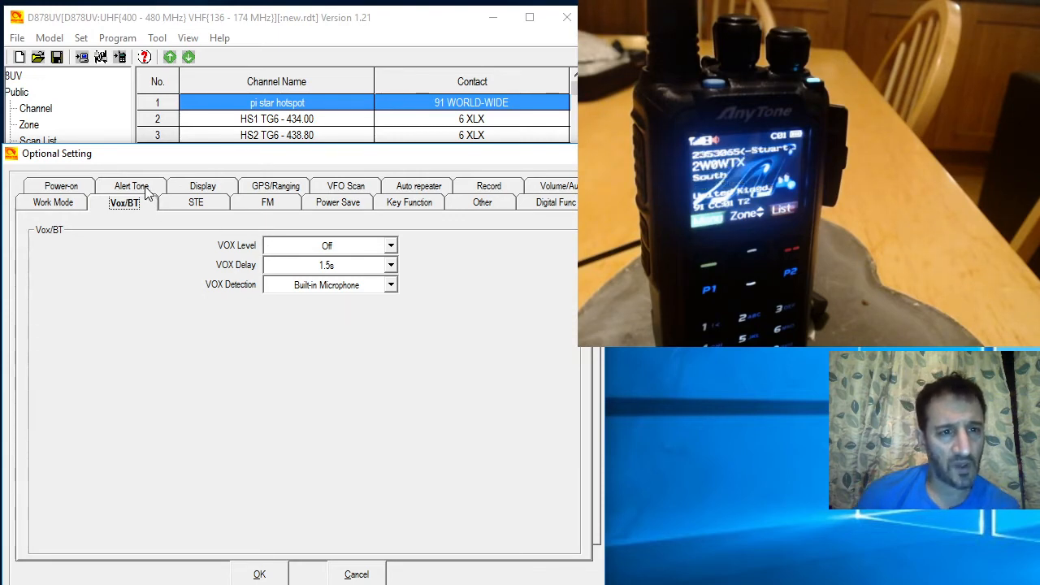
left_click(131, 186)
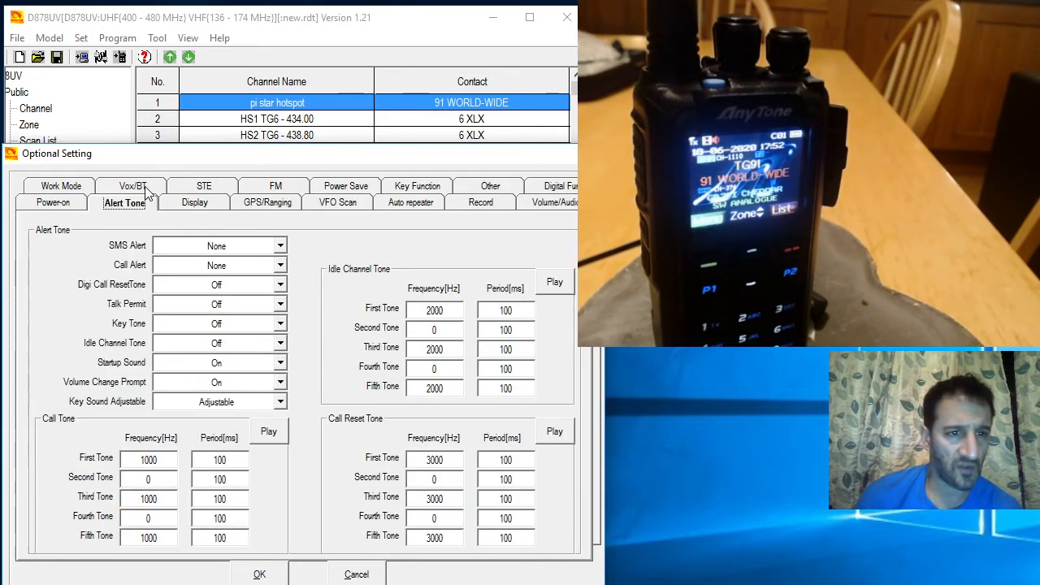
left_click(195, 203)
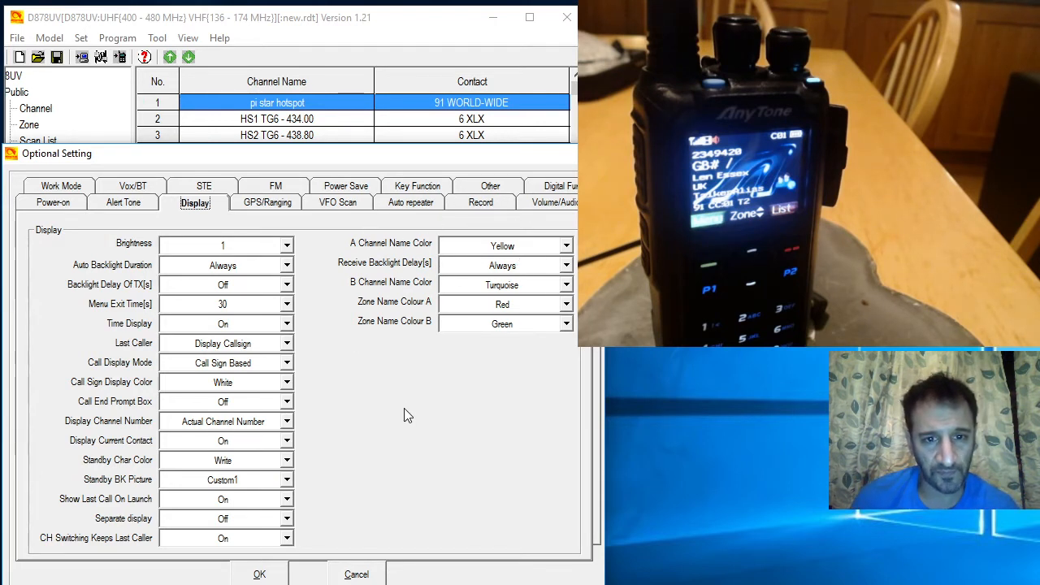
mouse_move(474, 420)
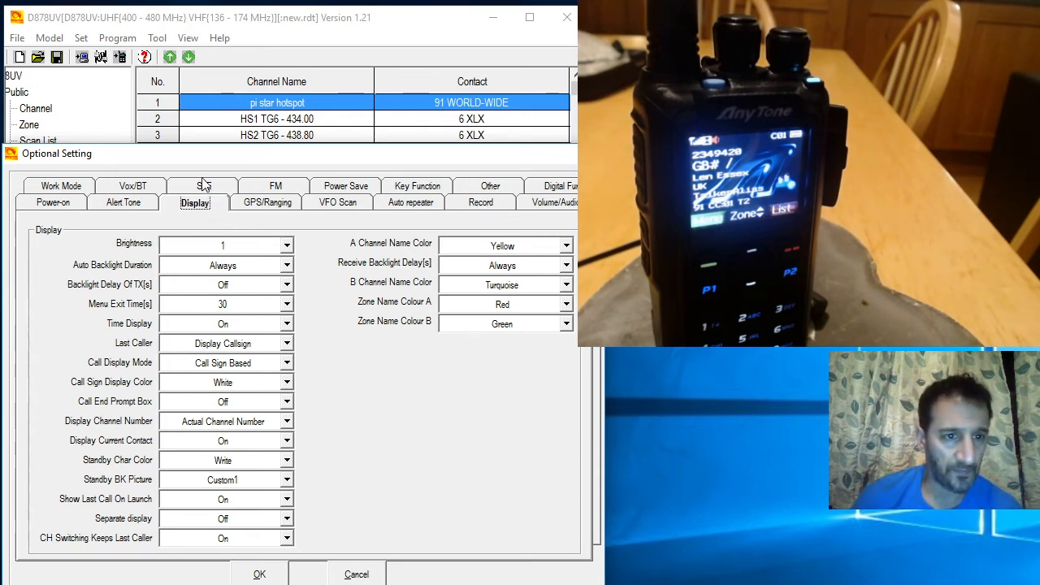
left_click(195, 203)
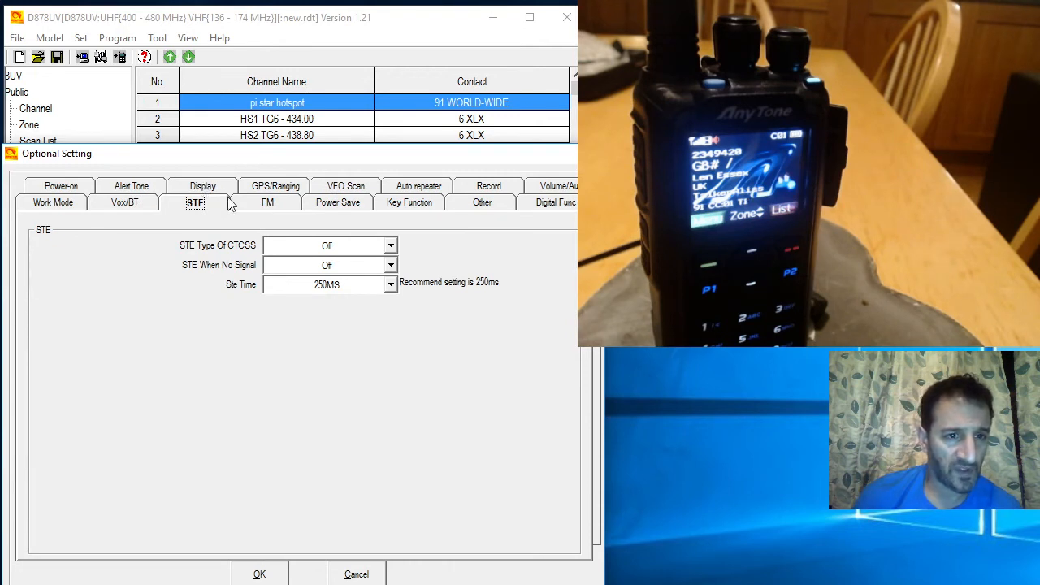
mouse_move(210, 186)
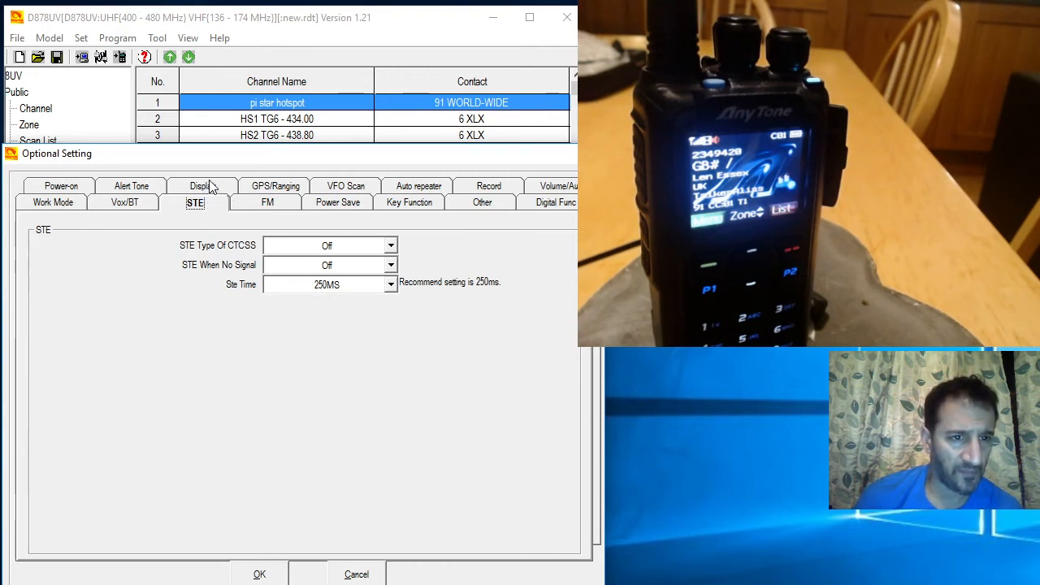
left_click(266, 202)
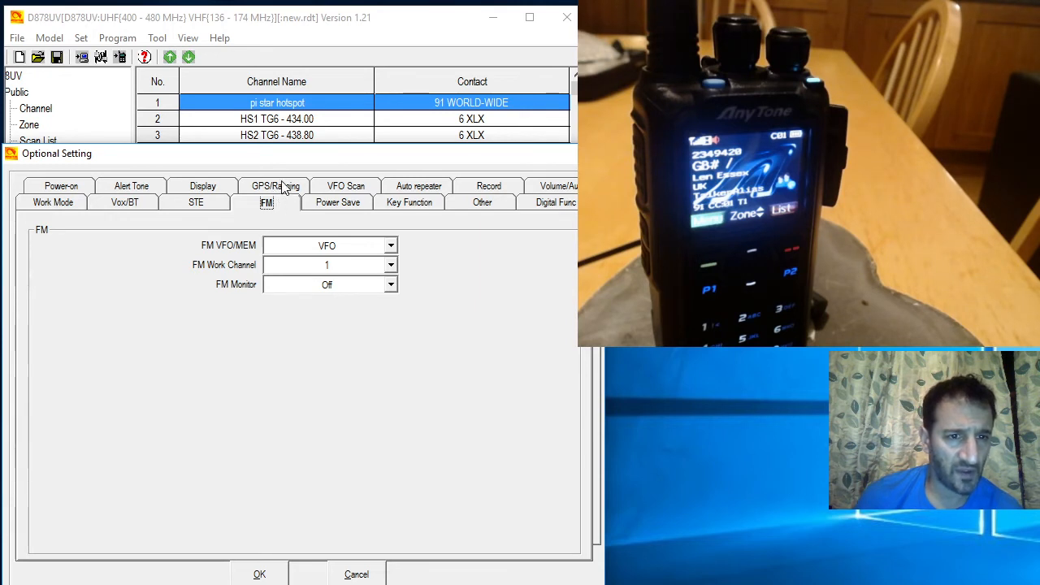
- Review the GPS/Ranging, Power Save and VFO Scan pages, ending on Auto repeater
left_click(274, 185)
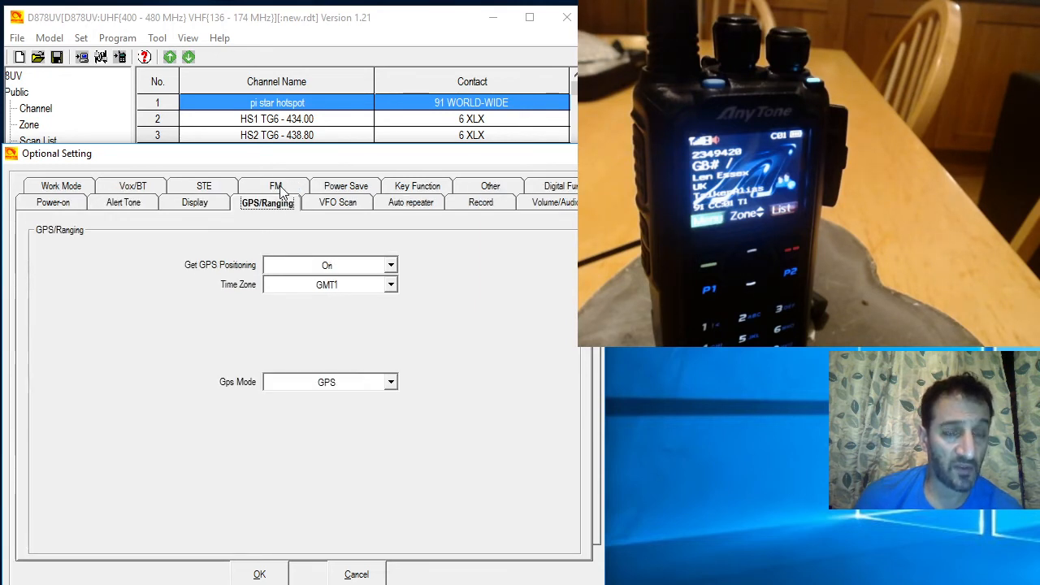
left_click(346, 185)
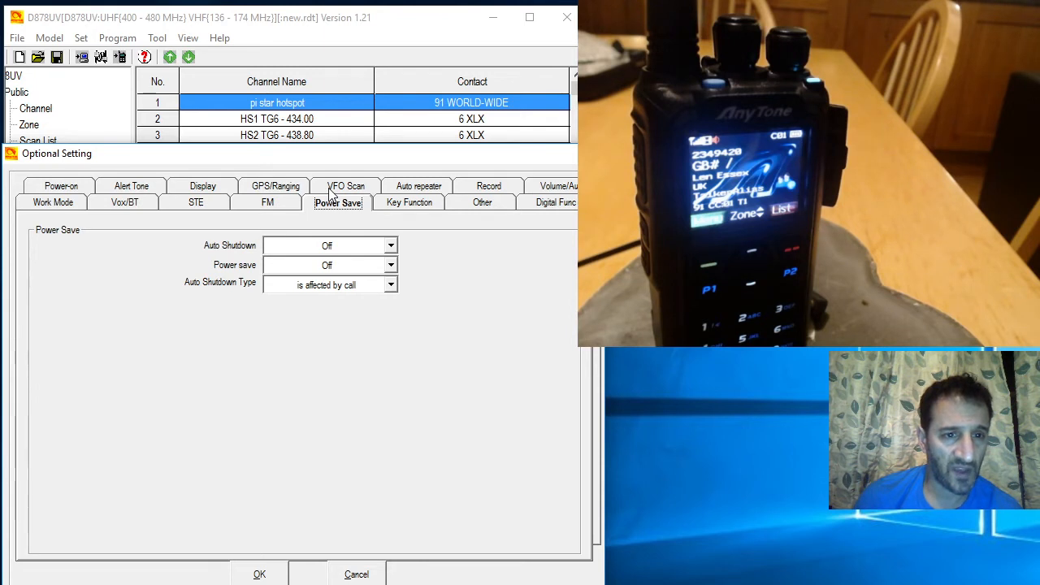
left_click(346, 186)
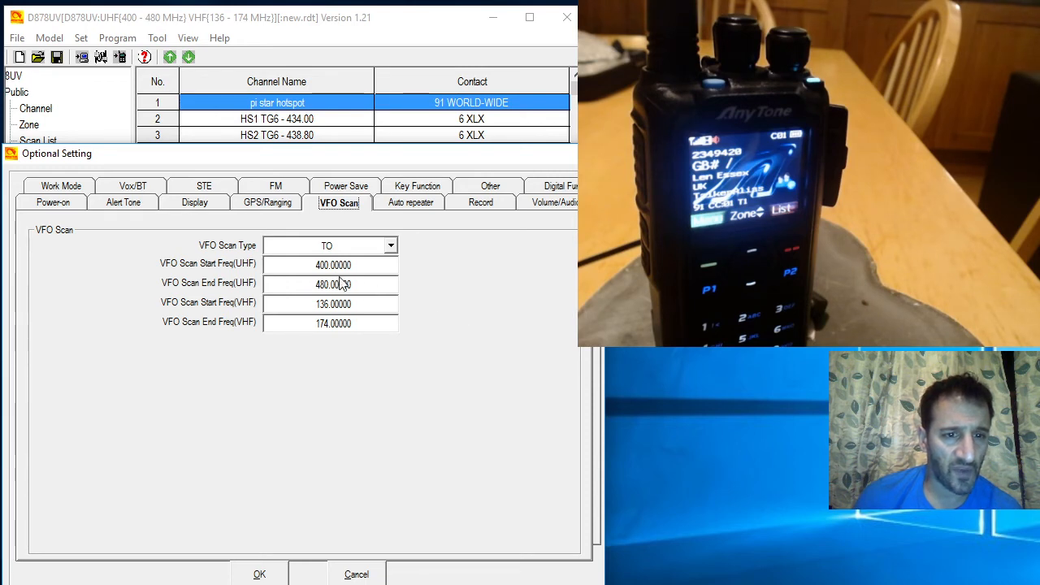
mouse_move(414, 218)
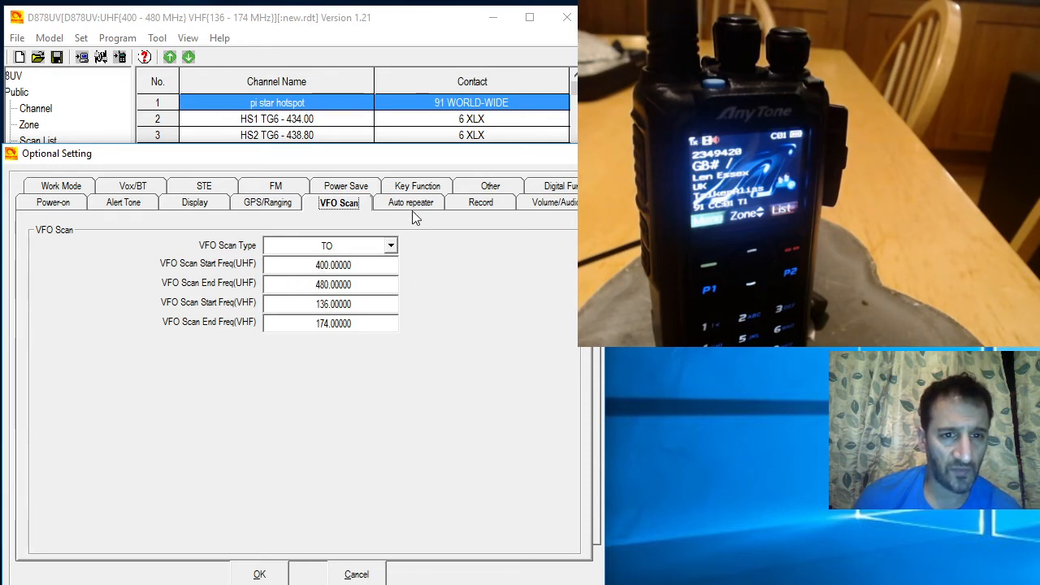
left_click(410, 203)
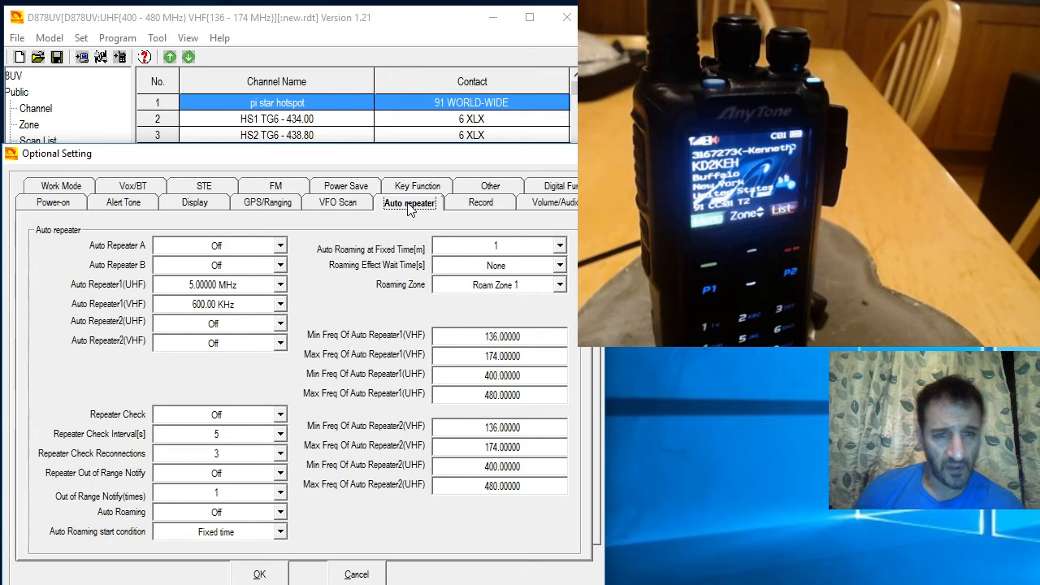
mouse_move(411, 193)
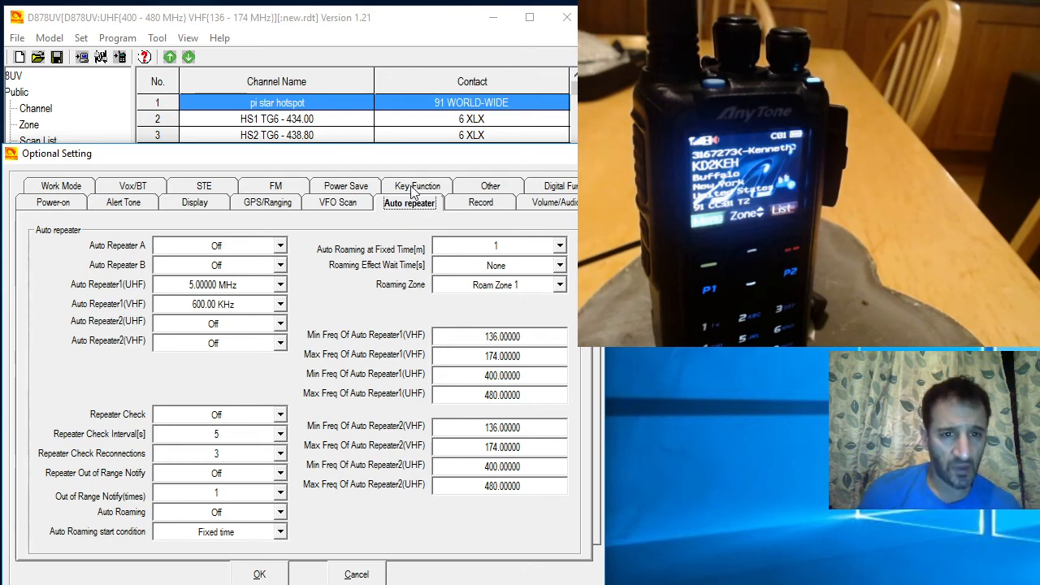
left_click(417, 186)
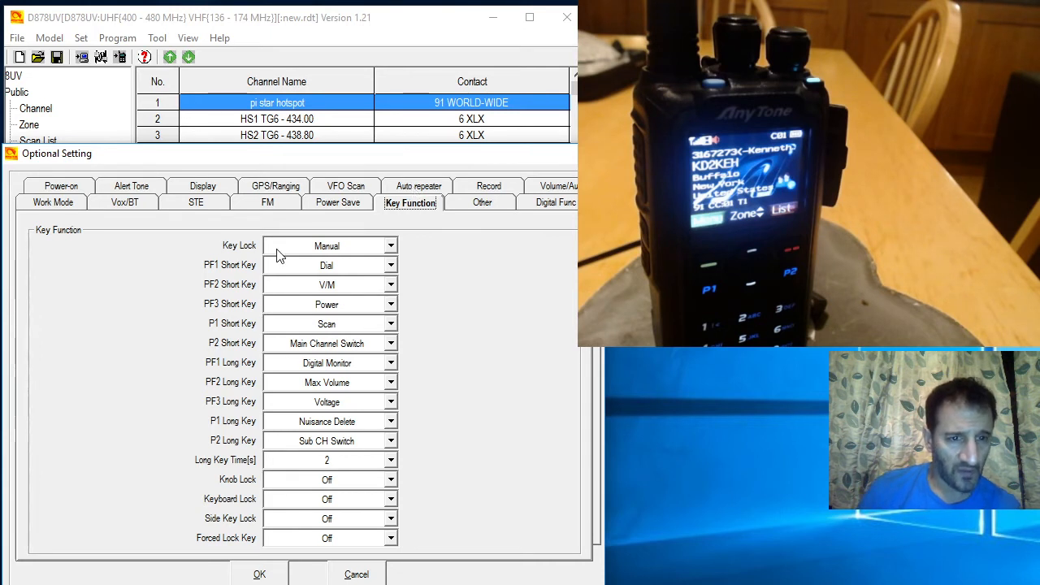
mouse_move(284, 275)
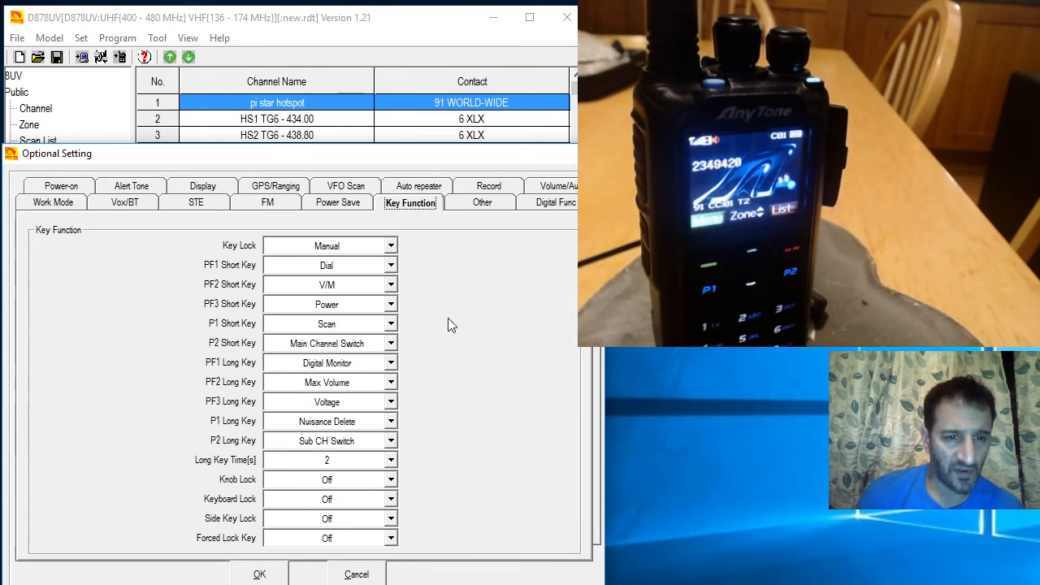
mouse_move(475, 298)
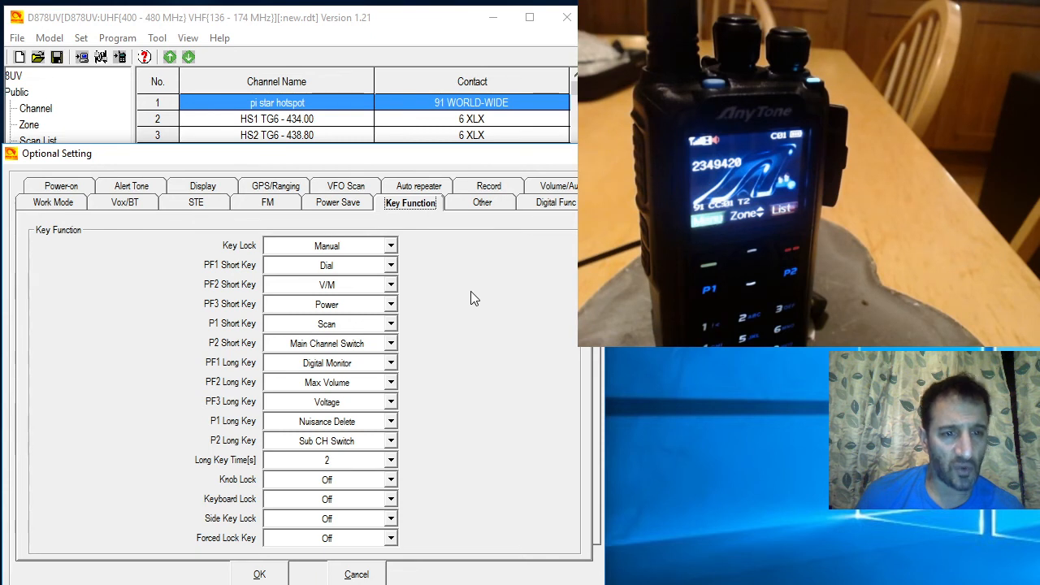
mouse_move(464, 292)
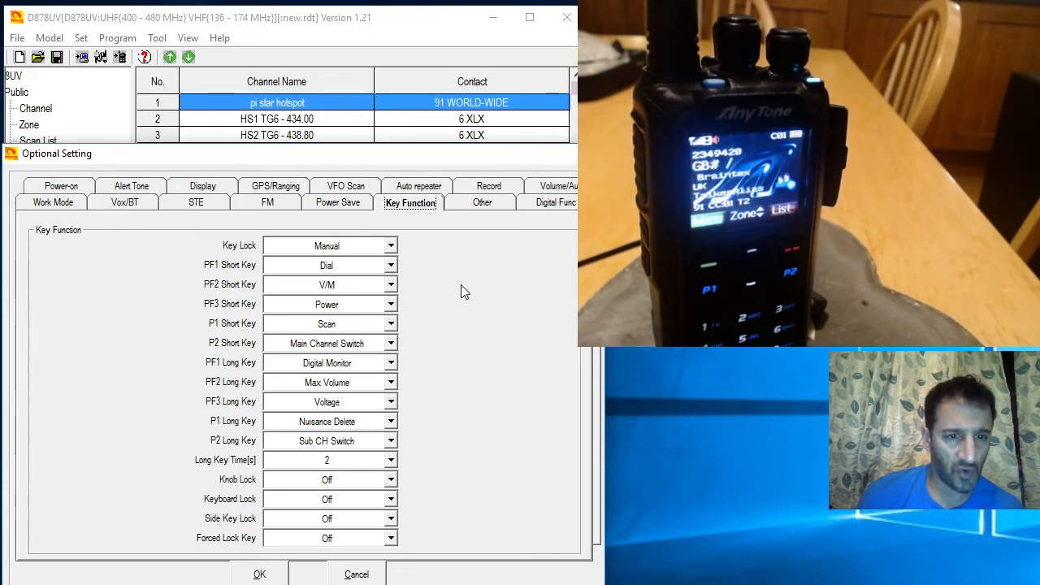
mouse_move(325, 419)
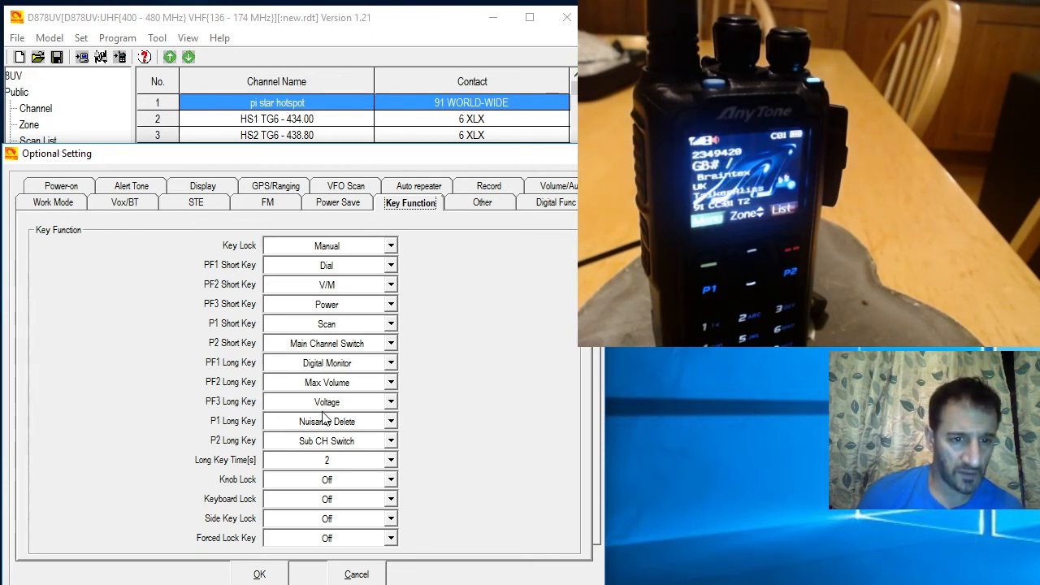
mouse_move(333, 394)
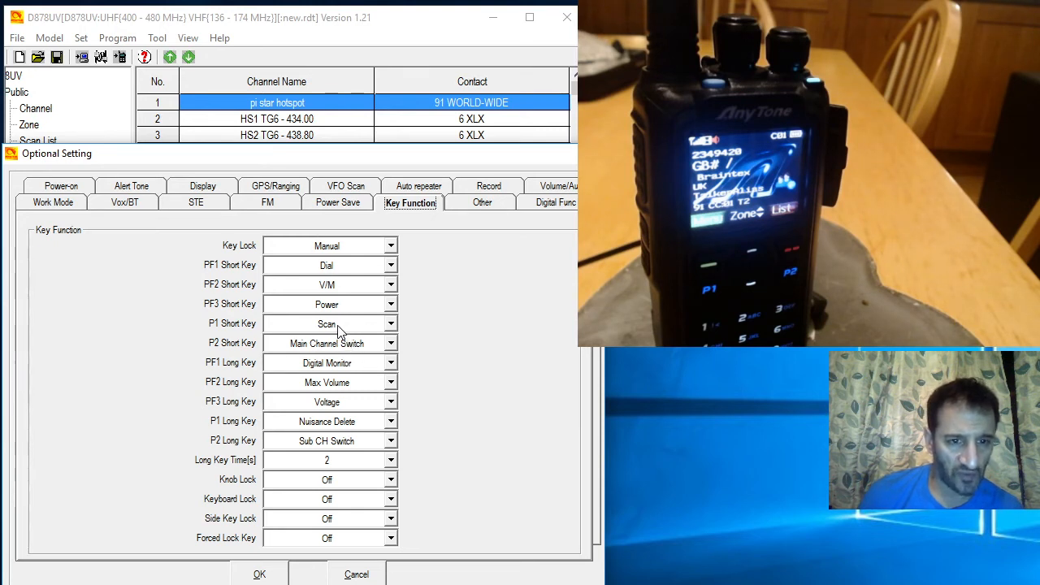
mouse_move(357, 421)
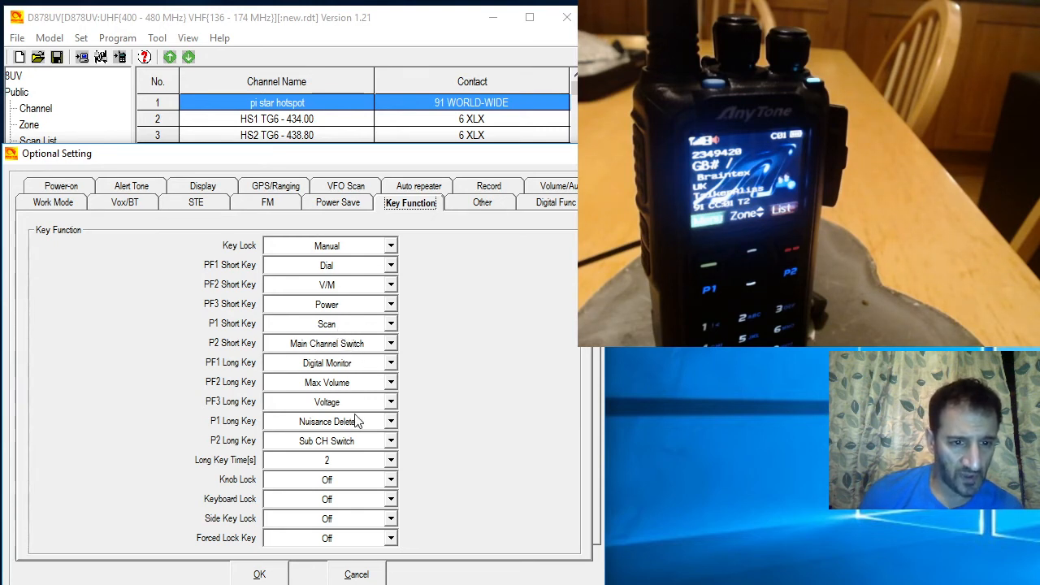
mouse_move(365, 266)
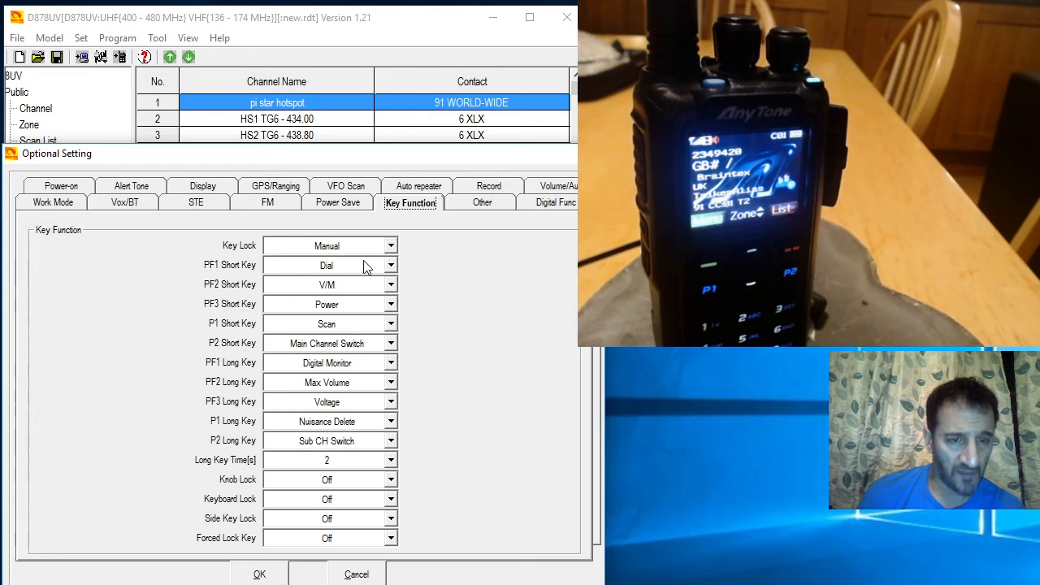
mouse_move(342, 336)
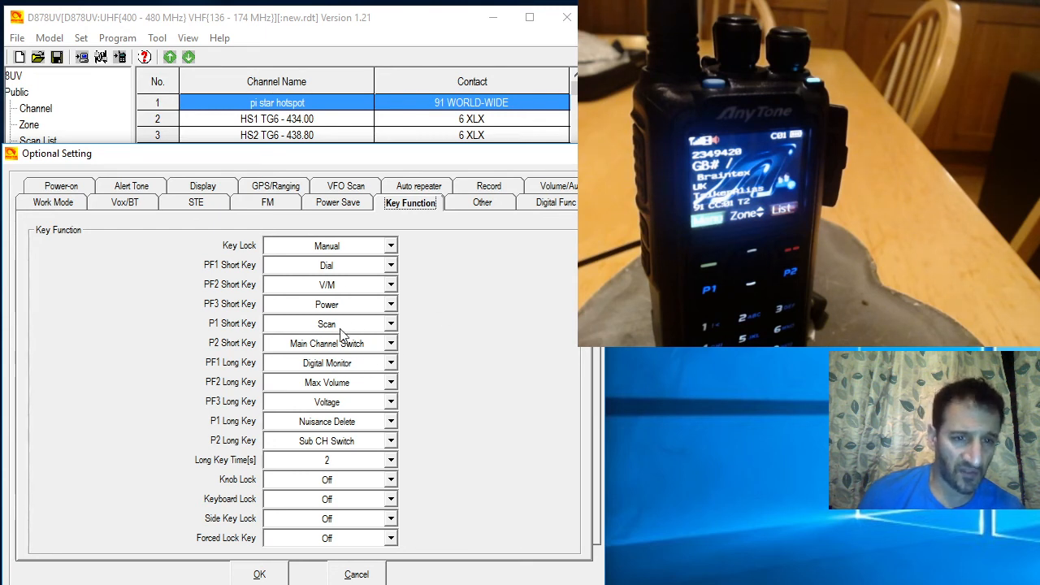
mouse_move(341, 314)
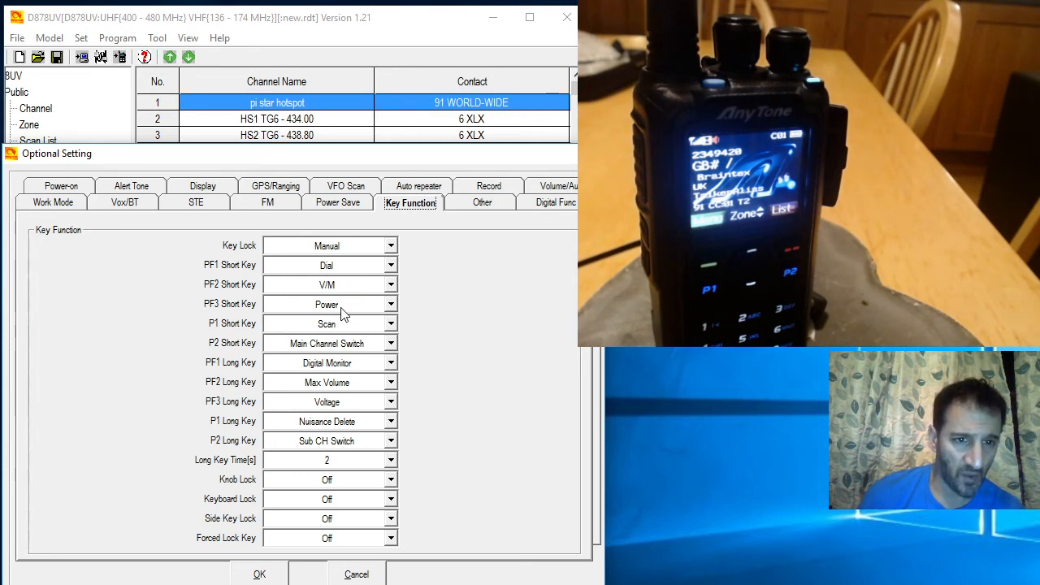
mouse_move(350, 284)
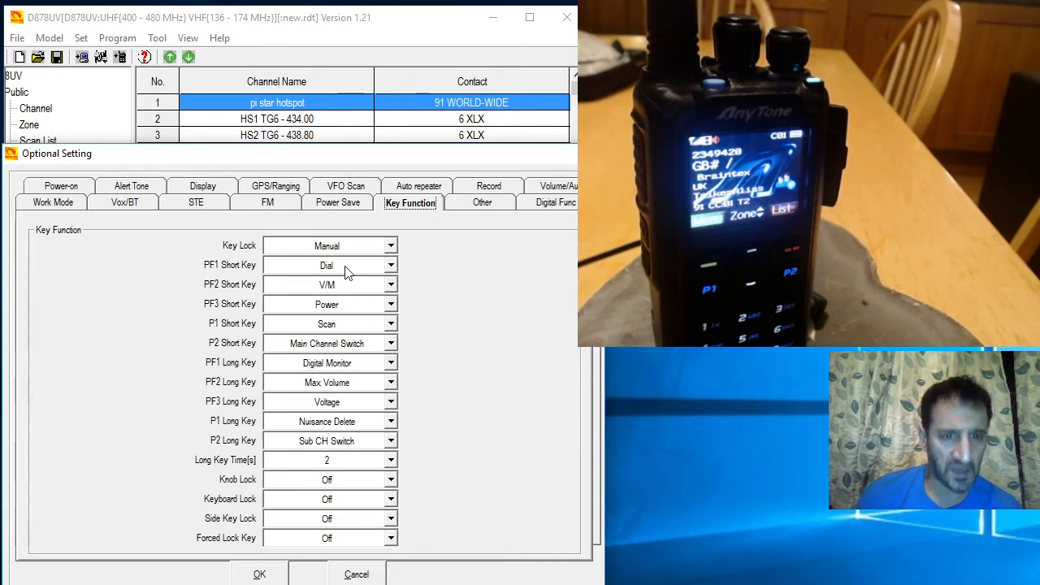
- On the Other settings page, choose 6.25K frequency step and squelch level A of 2
left_click(418, 185)
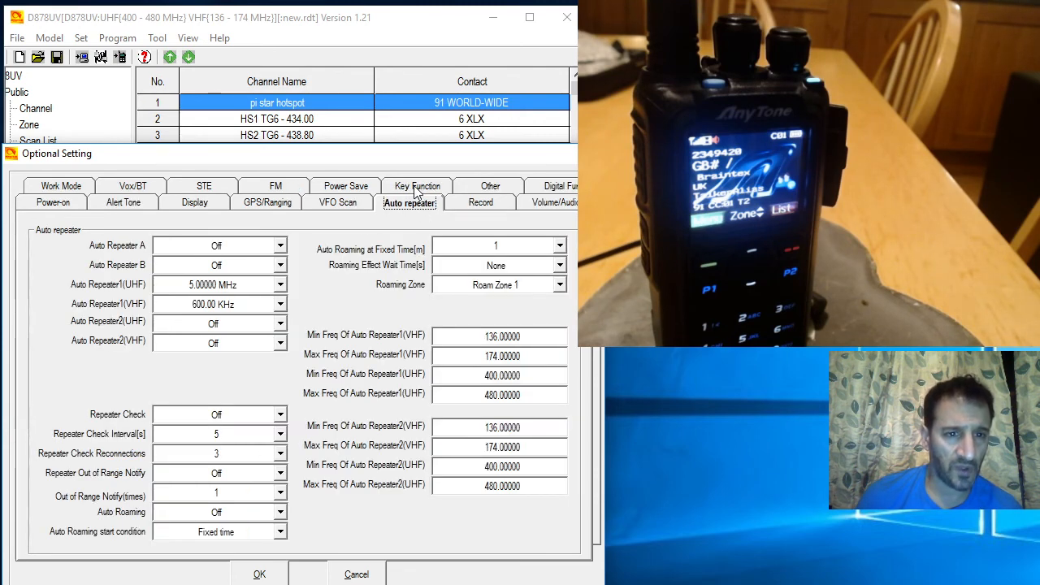
left_click(488, 186)
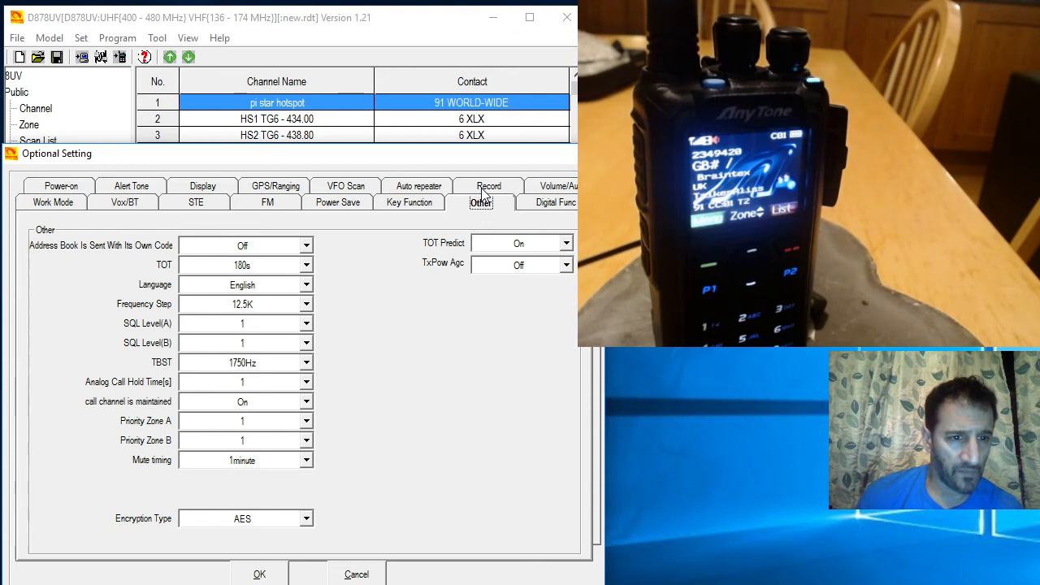
mouse_move(312, 307)
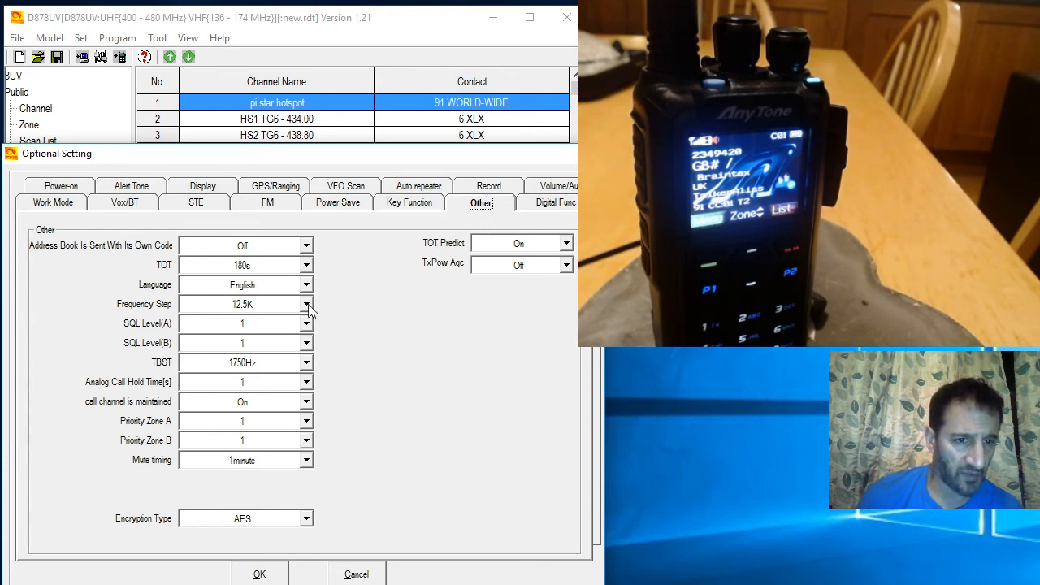
left_click(306, 304)
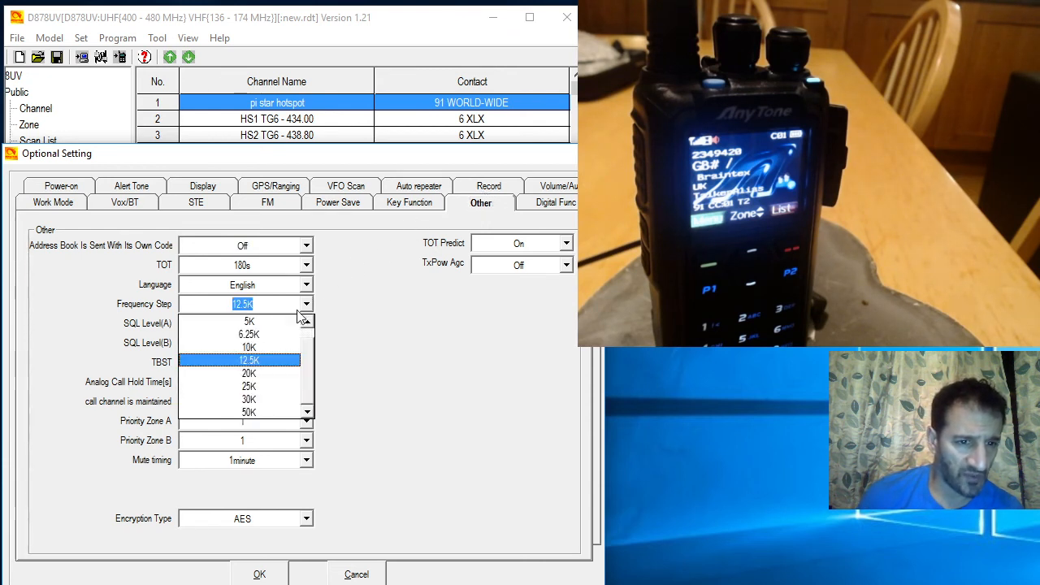
left_click(249, 335)
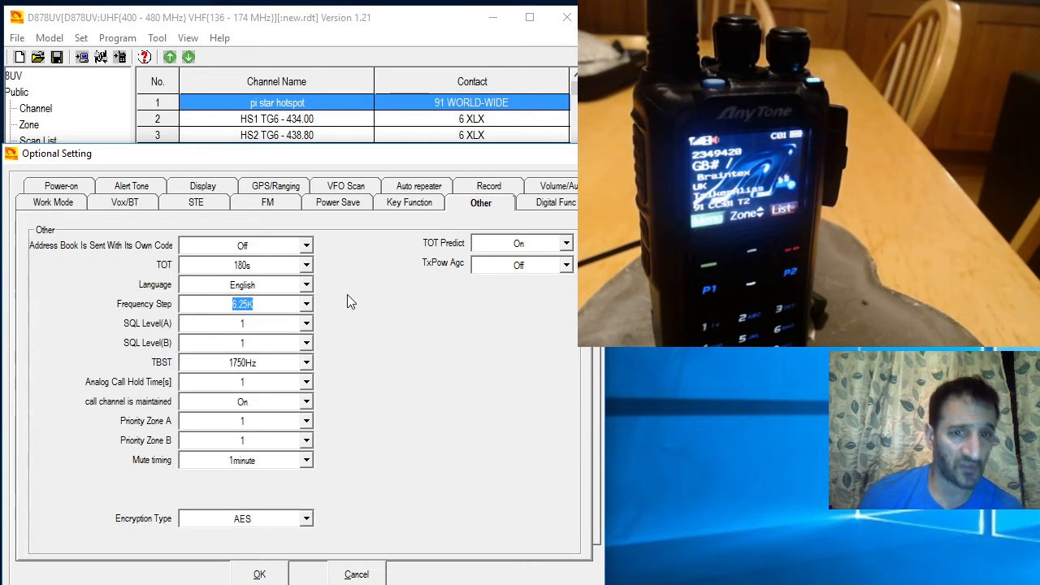
mouse_move(329, 372)
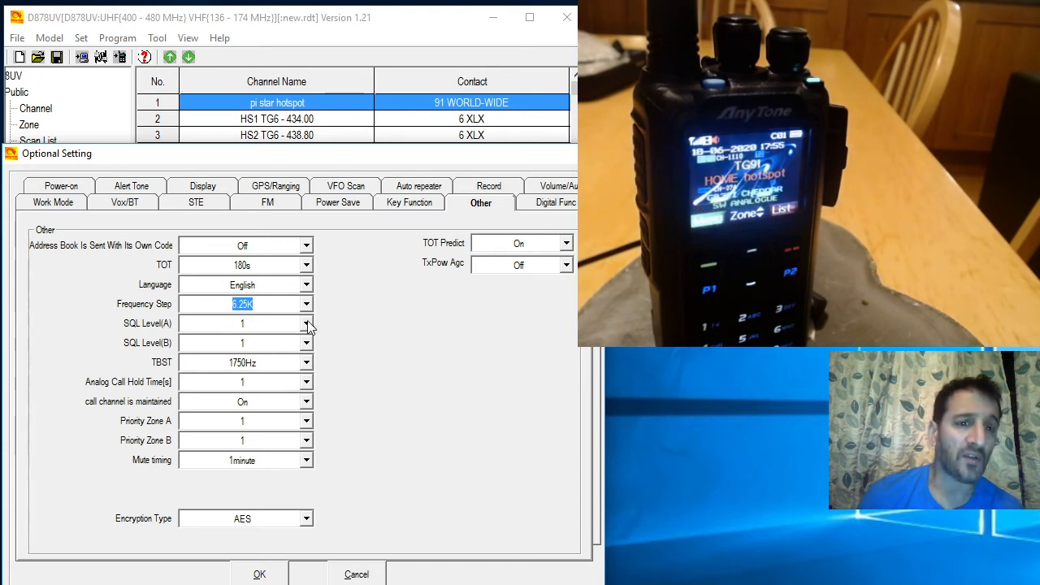
left_click(306, 323)
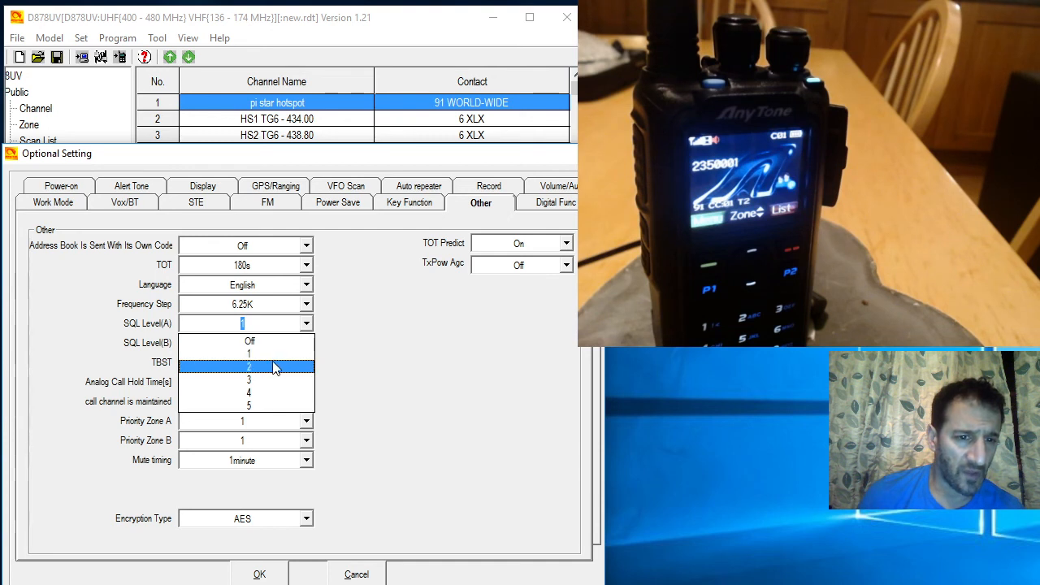
left_click(248, 366)
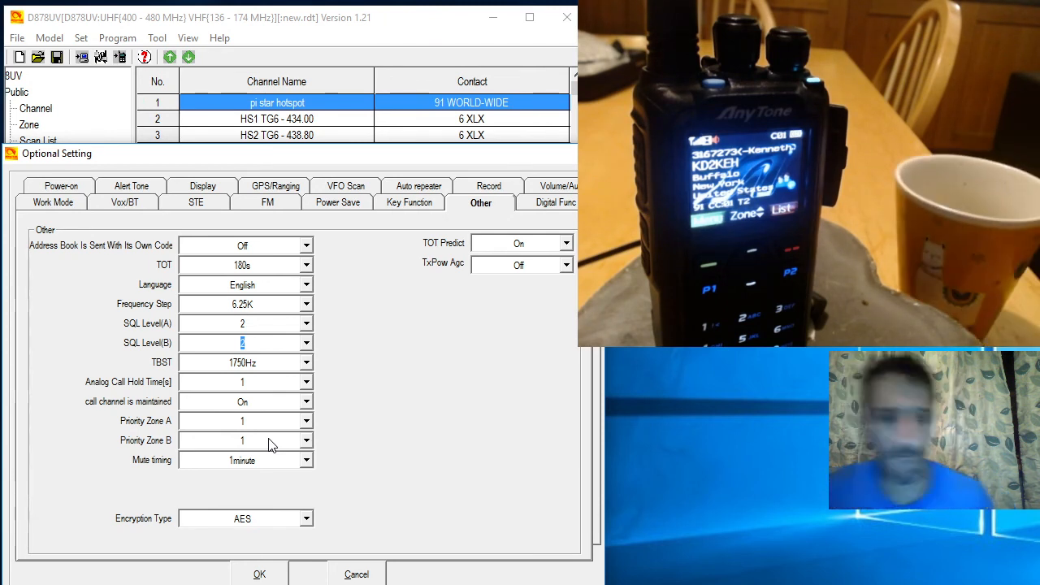
mouse_move(492, 187)
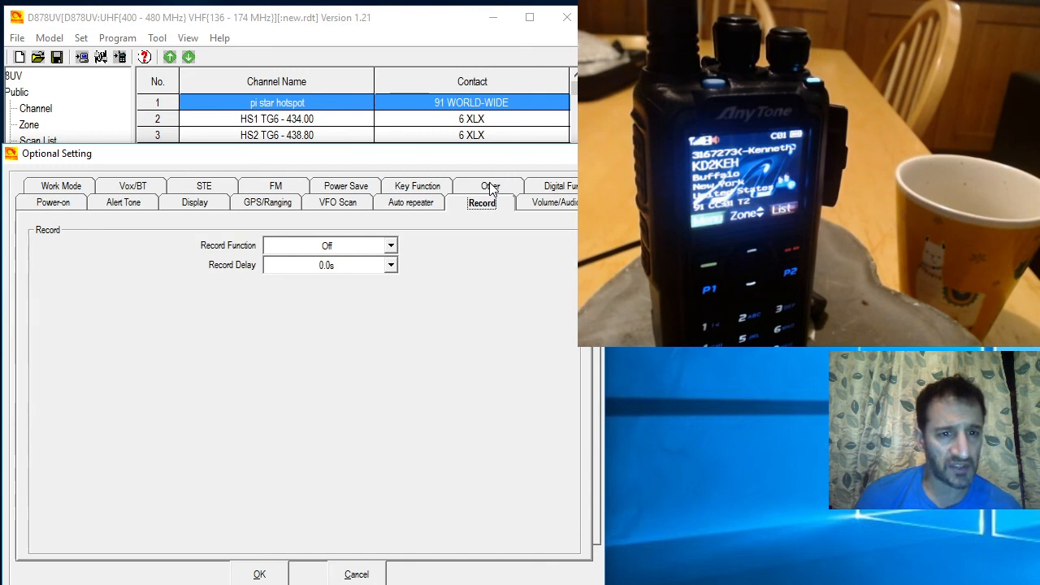
- Switch Digital Monitor to Off on the Digital Func page and confirm the settings with OK
left_click(555, 202)
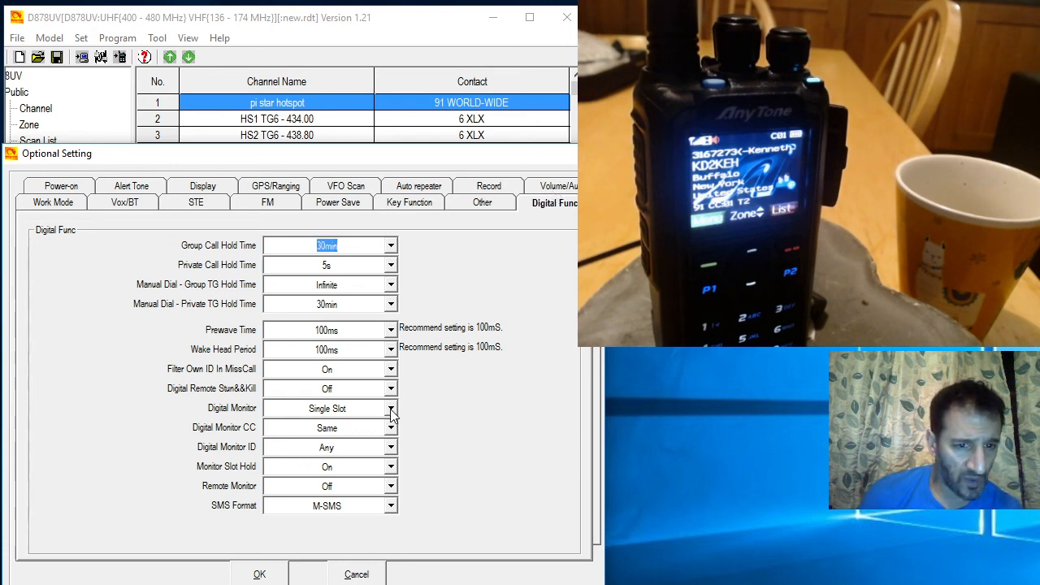
left_click(327, 408)
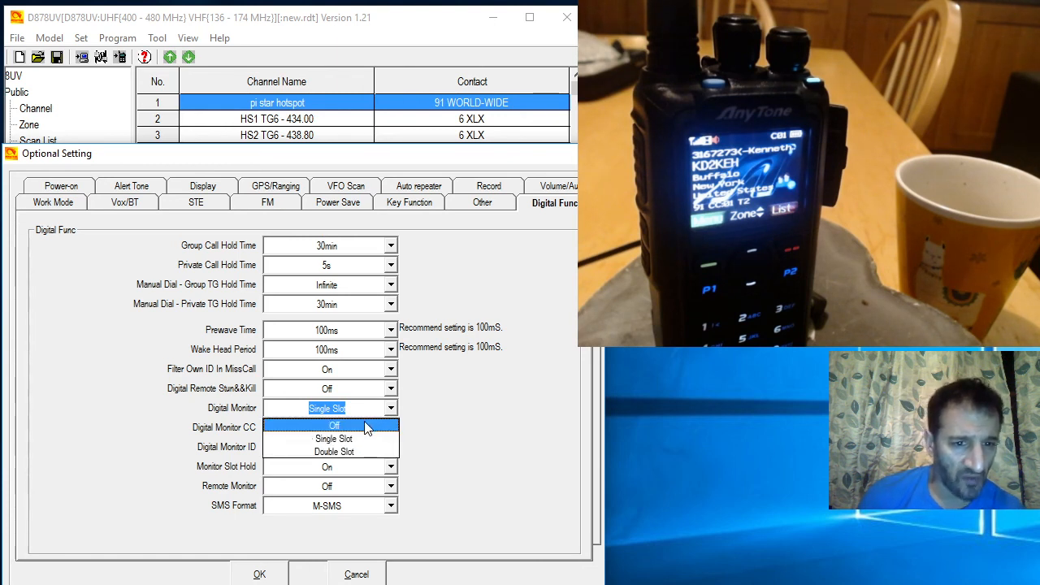
left_click(334, 425)
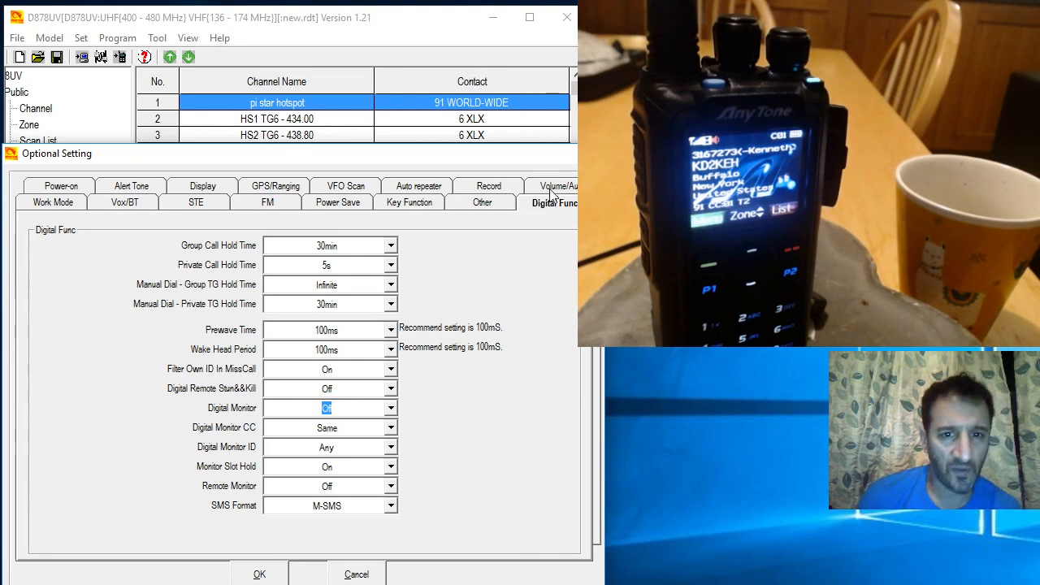
left_click(555, 186)
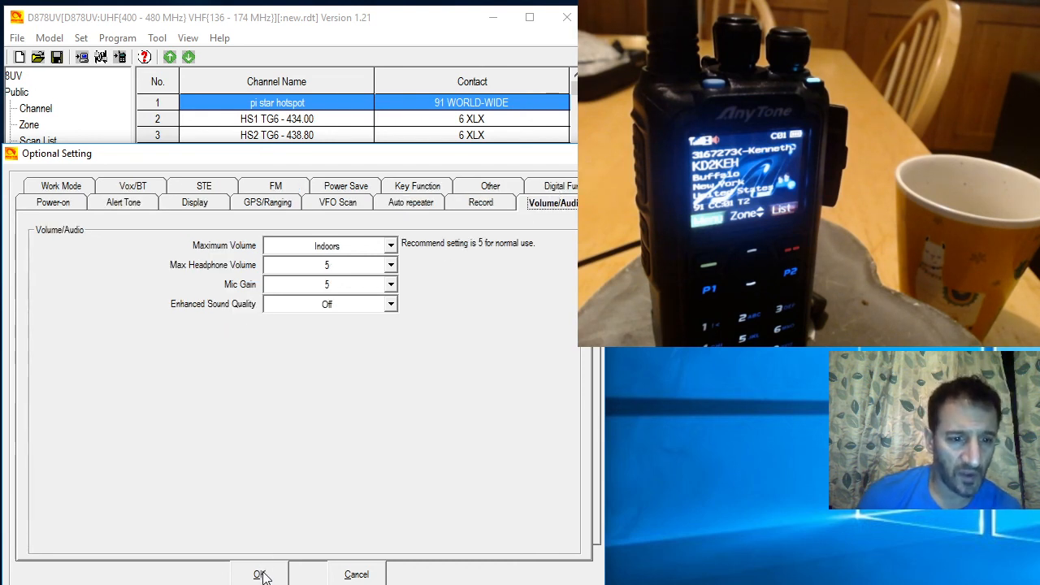
left_click(259, 573)
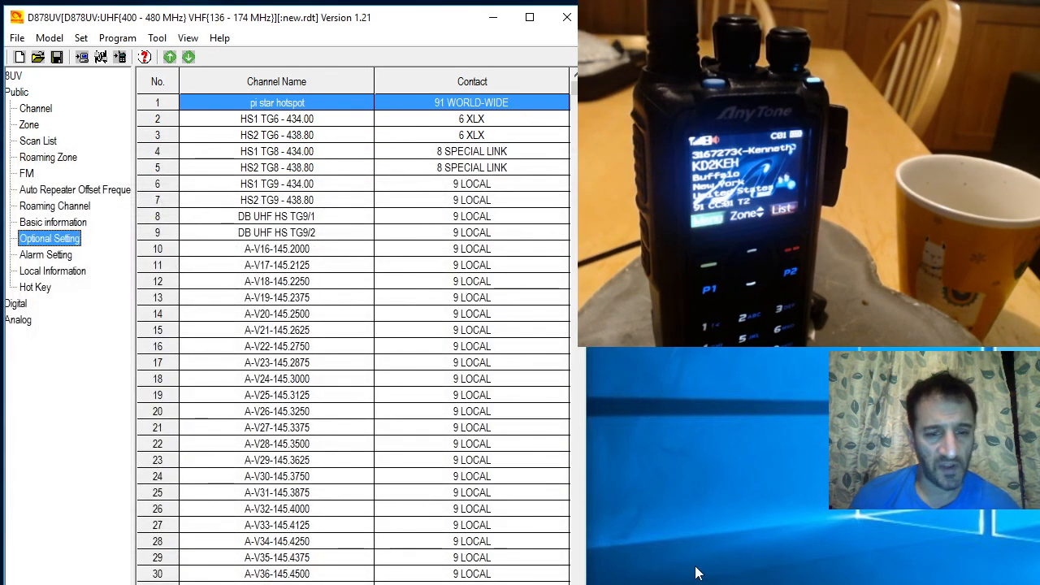